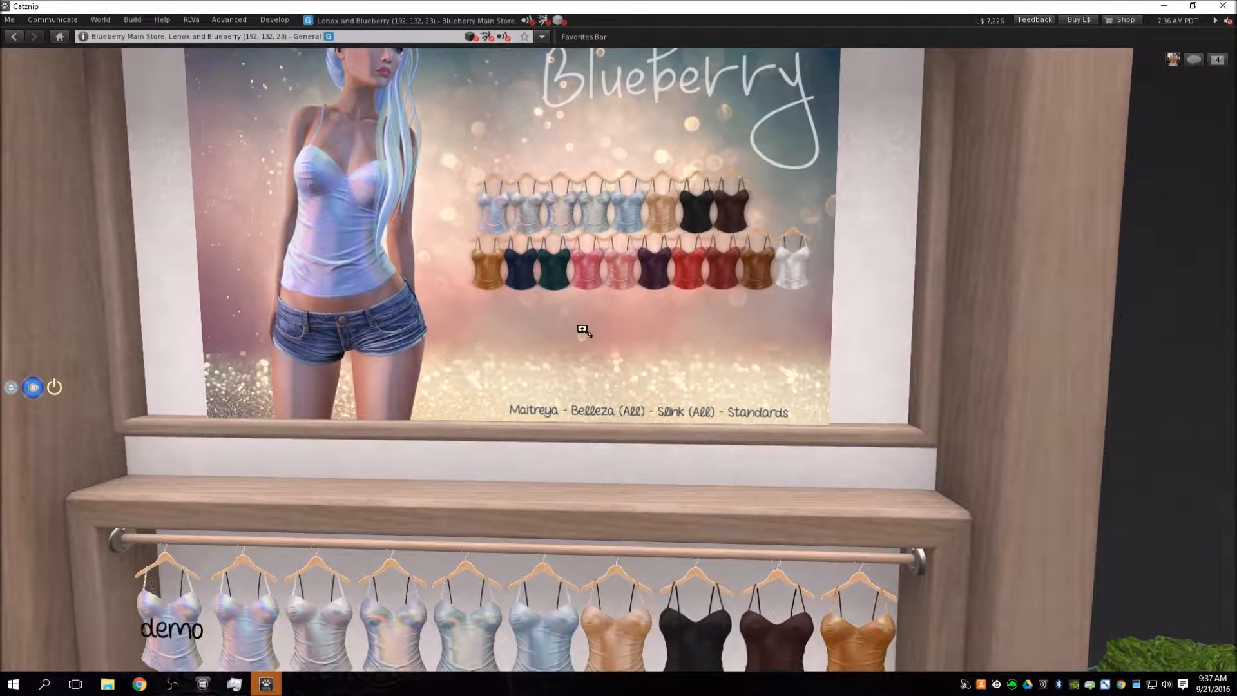
mouse_move(582, 286)
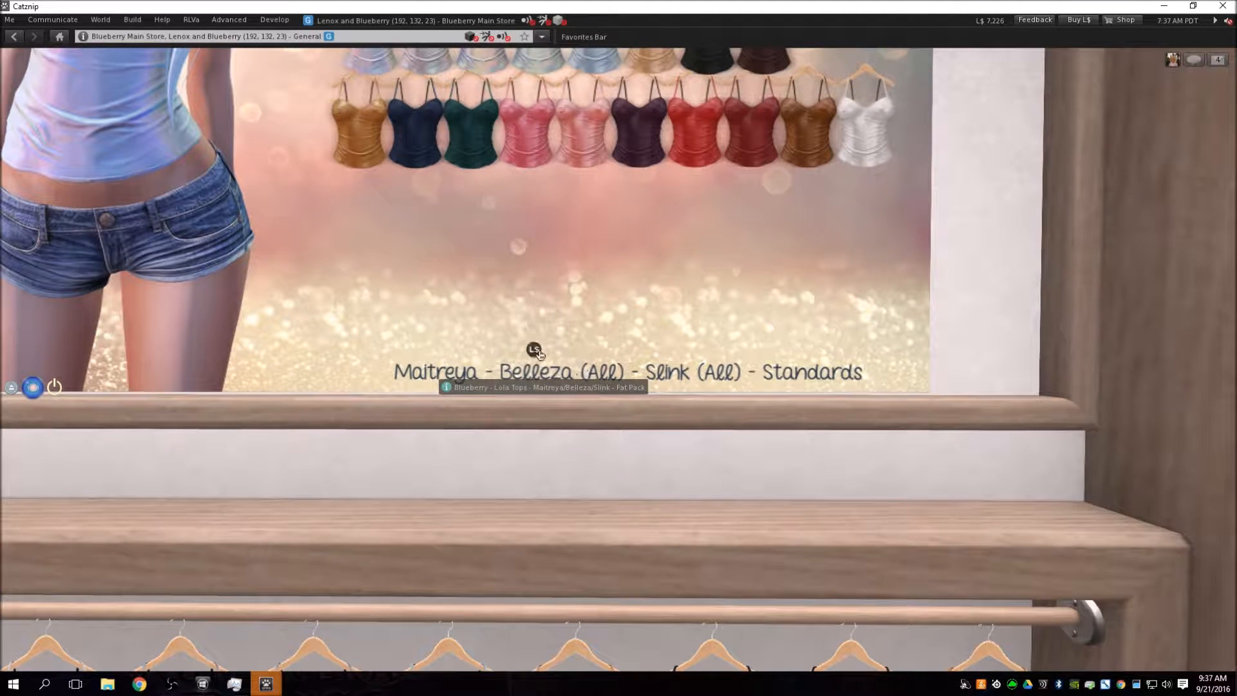
mouse_move(709, 387)
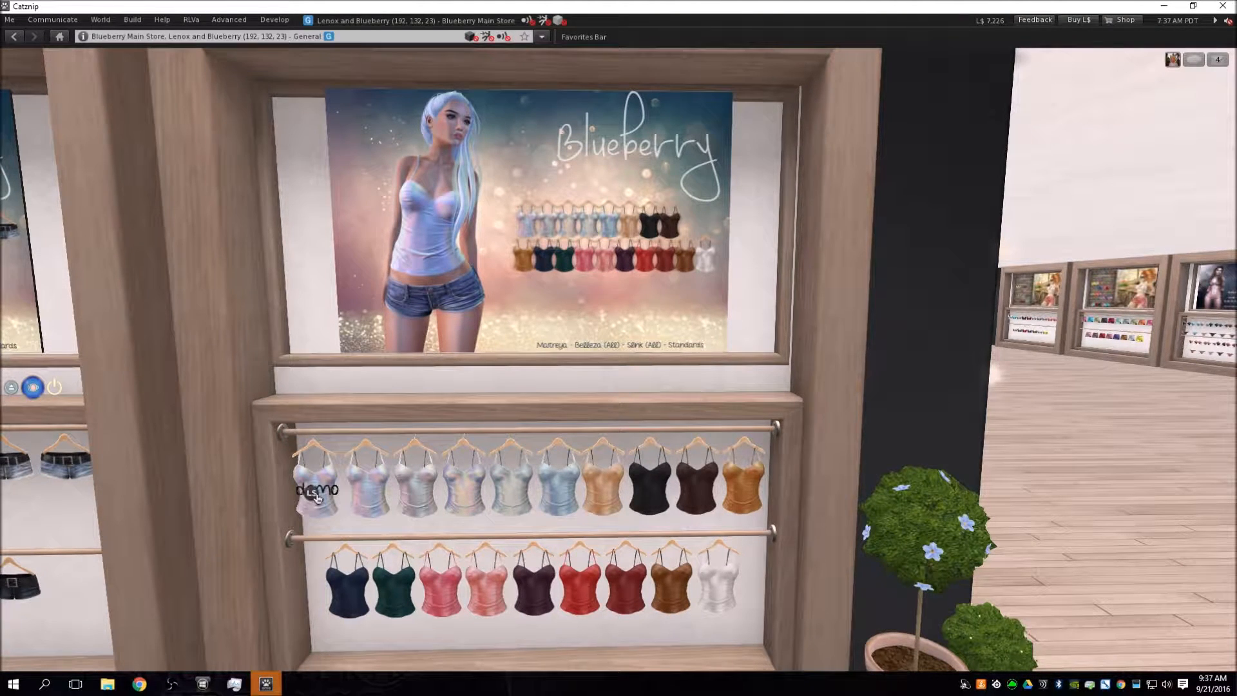
Buy the Blueberry Lola Tops demo pack from the hanger for L$0.
left_click(317, 490)
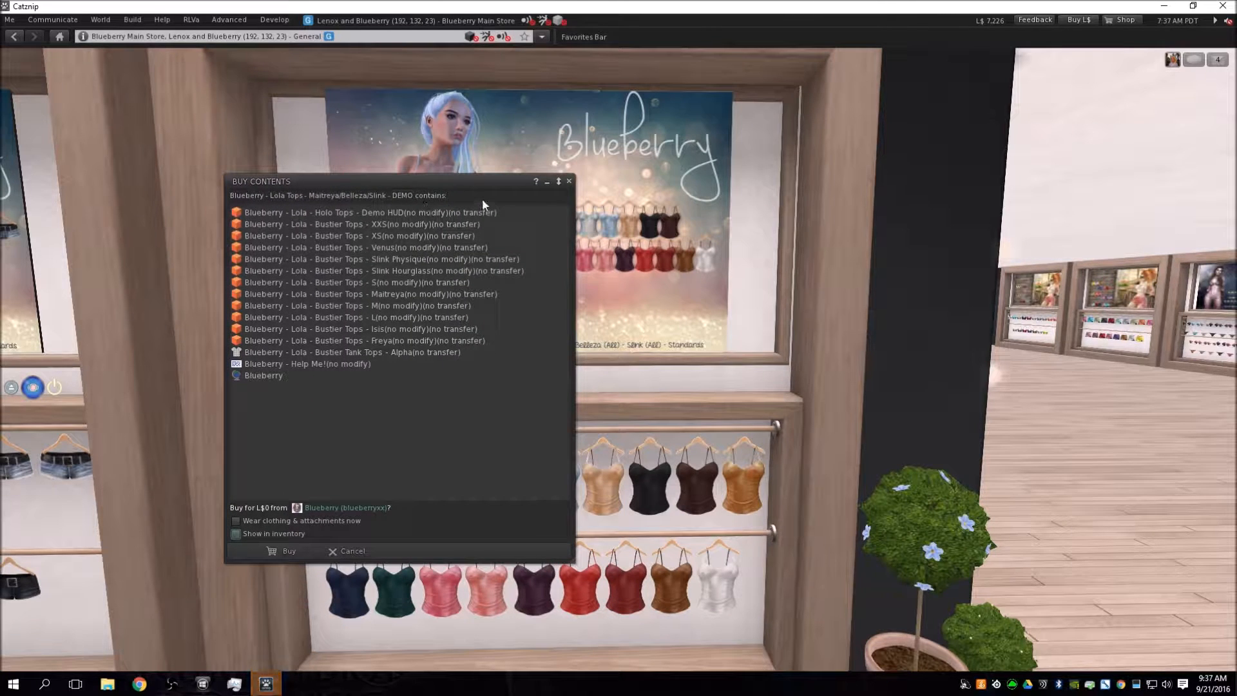
mouse_move(422, 248)
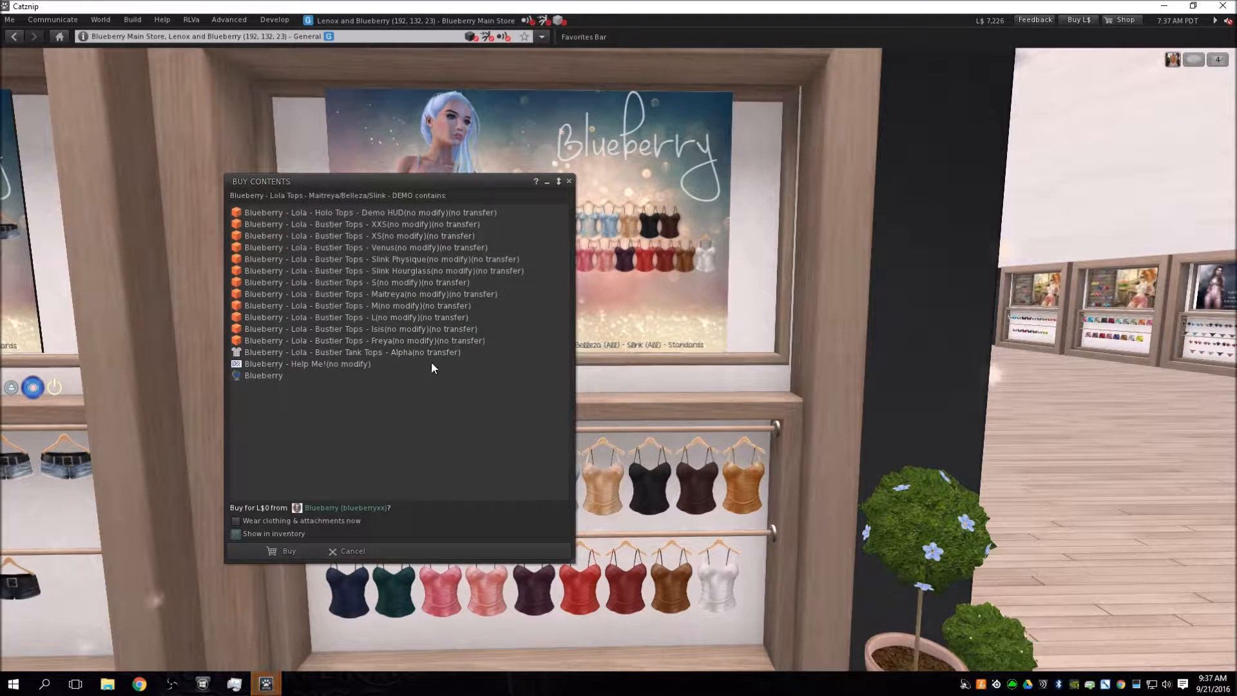
mouse_move(396, 358)
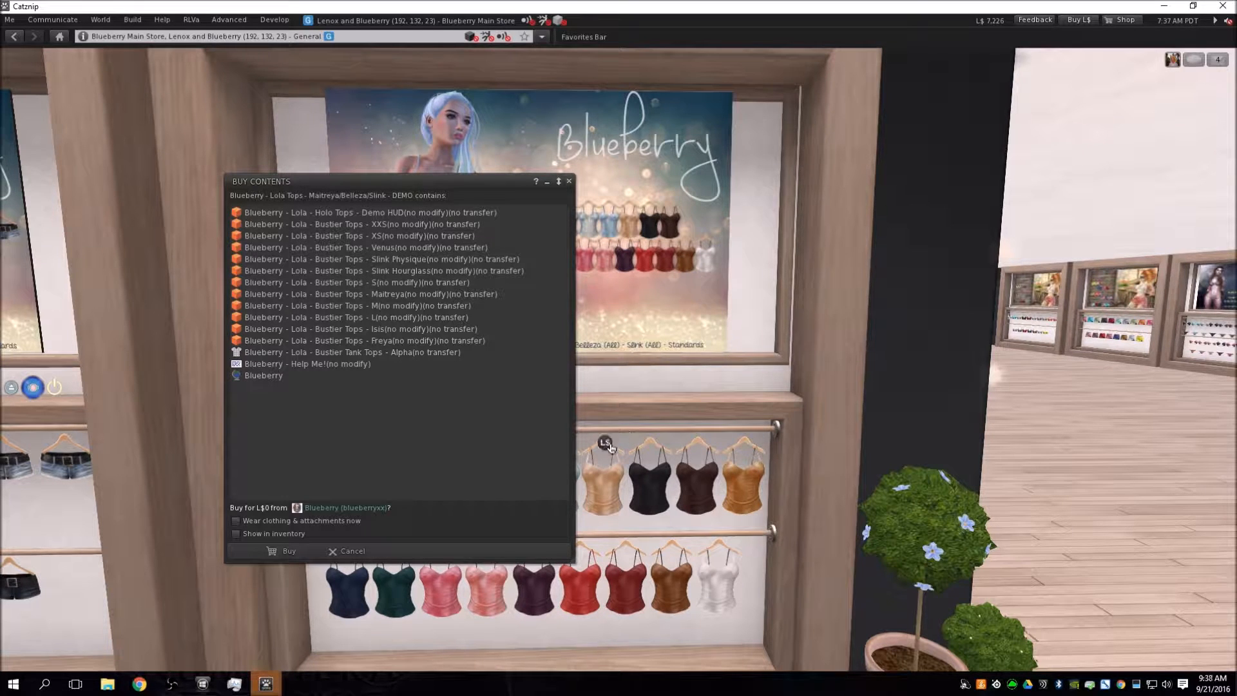
mouse_move(353, 444)
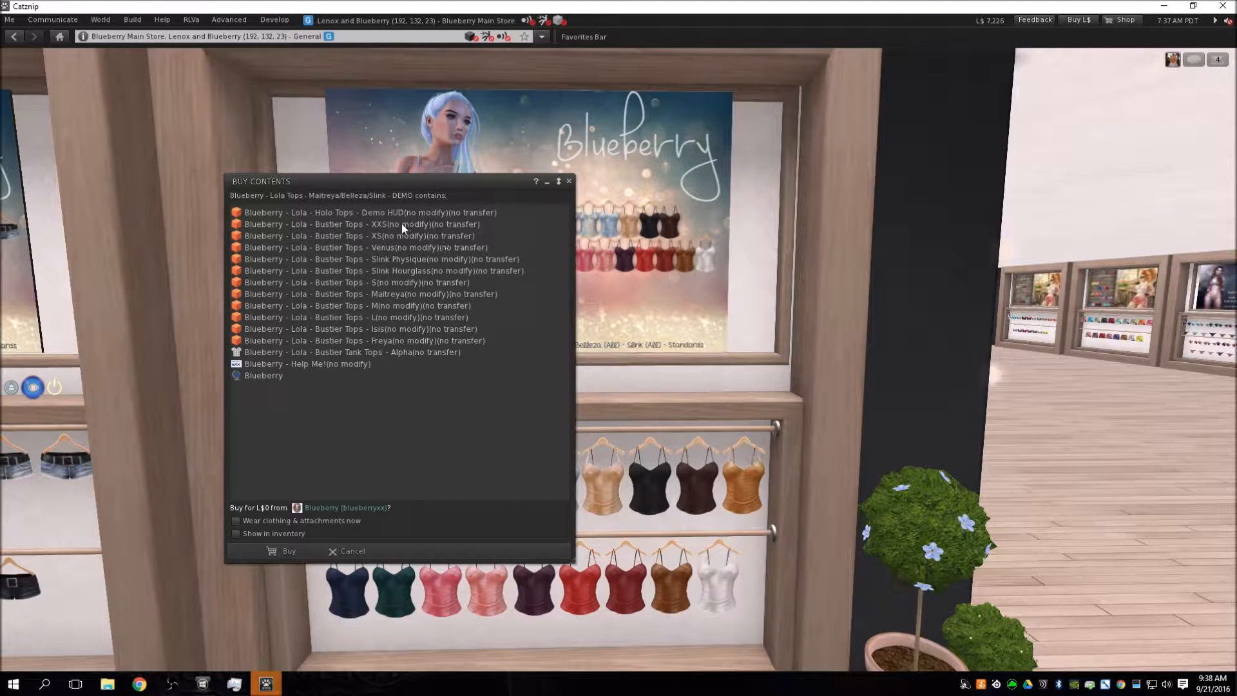
mouse_move(382, 229)
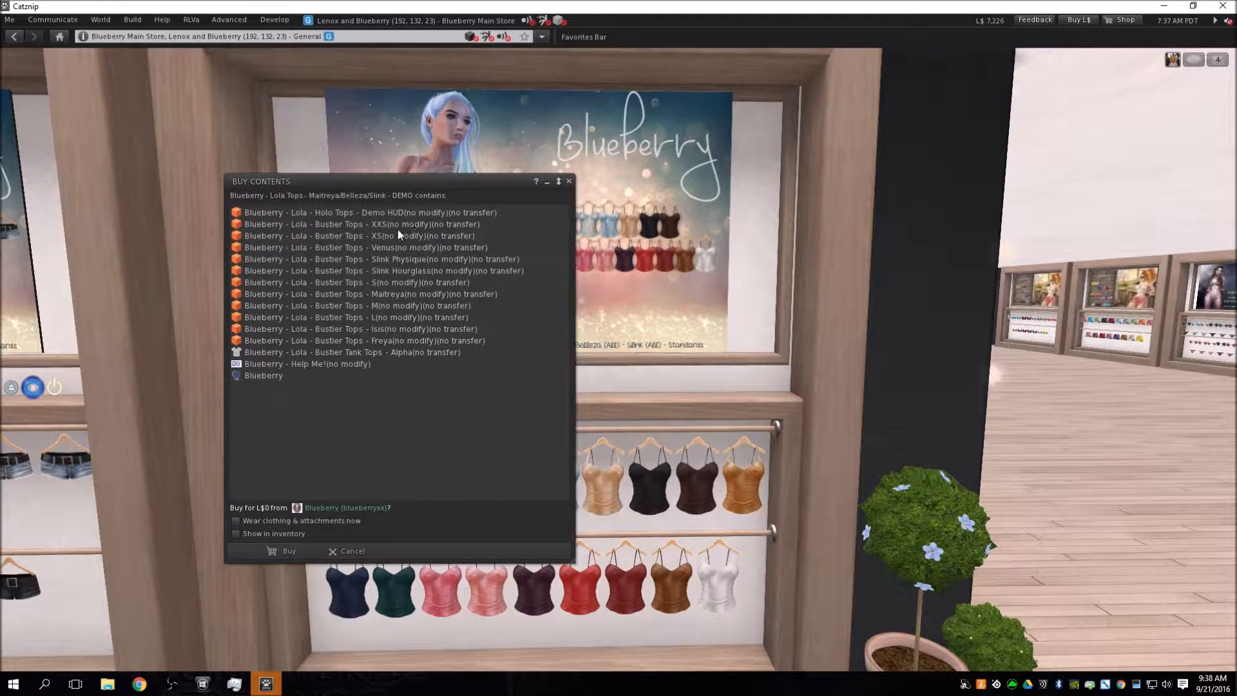
mouse_move(390, 273)
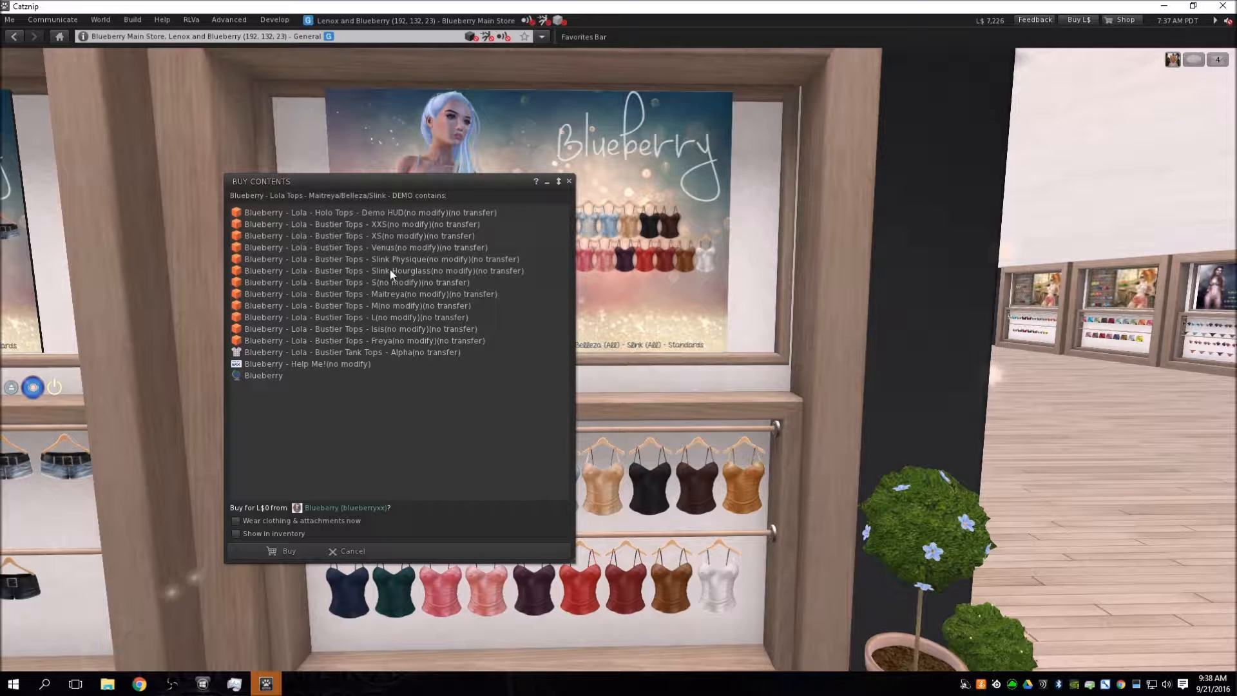
mouse_move(404, 249)
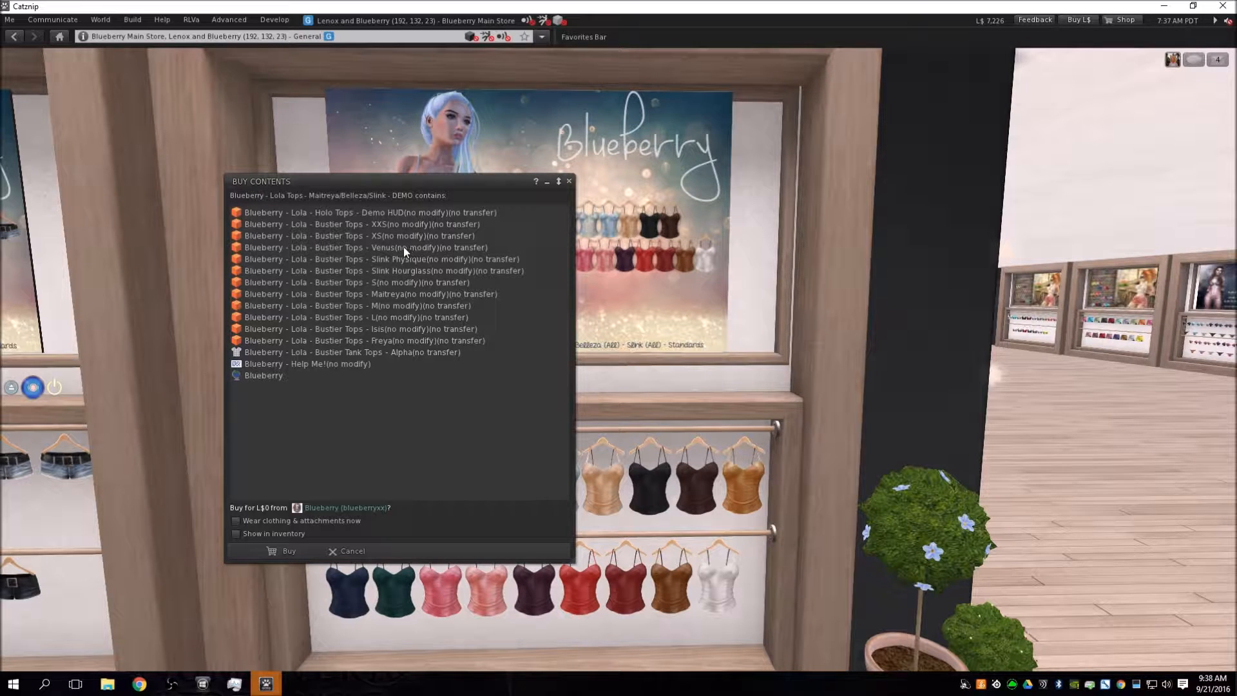
mouse_move(422, 277)
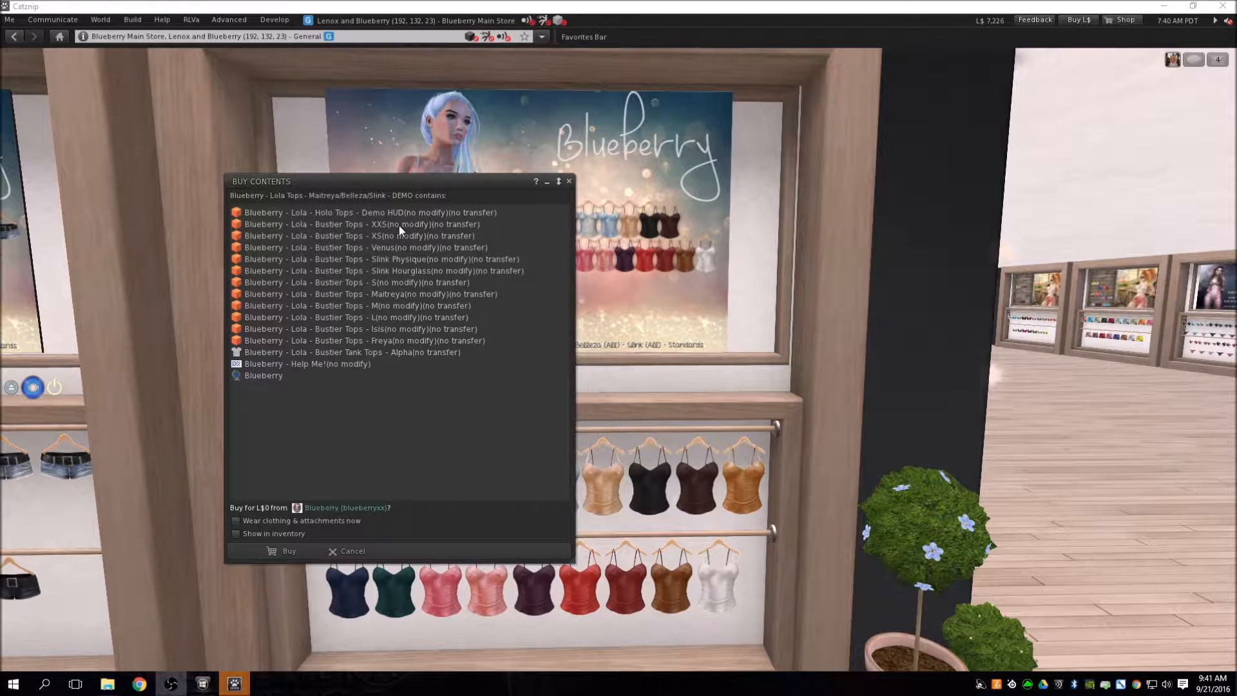
mouse_move(453, 282)
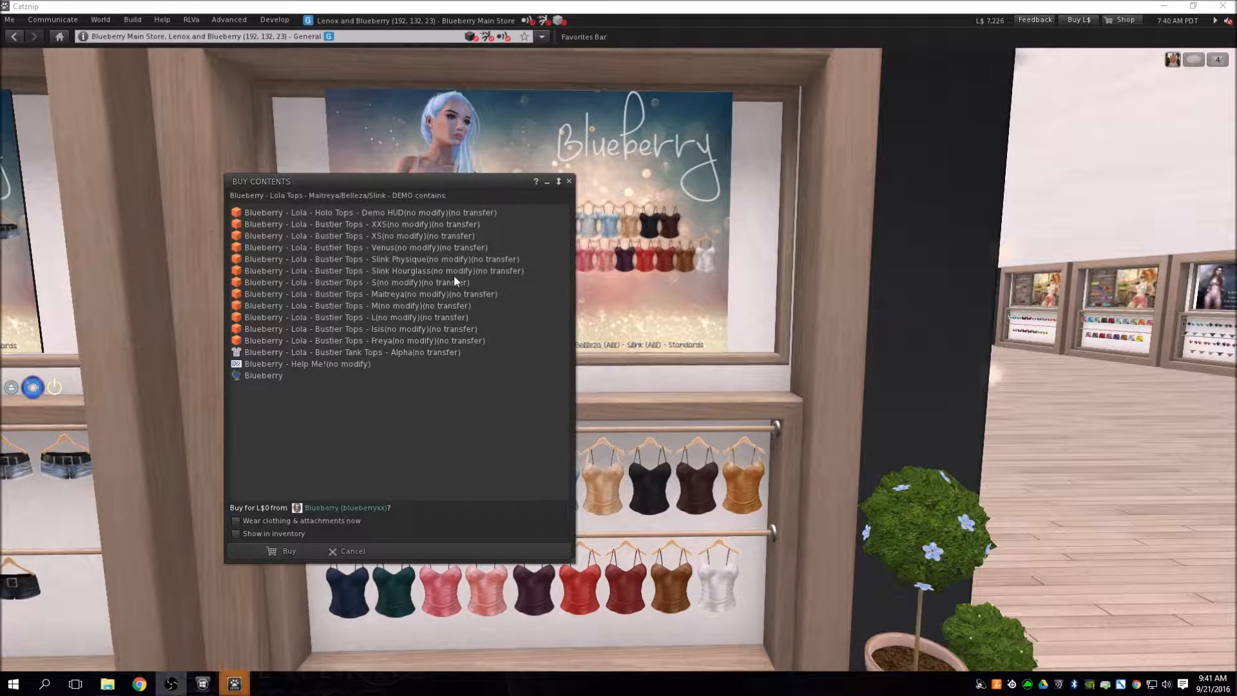
left_click_drag(394, 181, 468, 240)
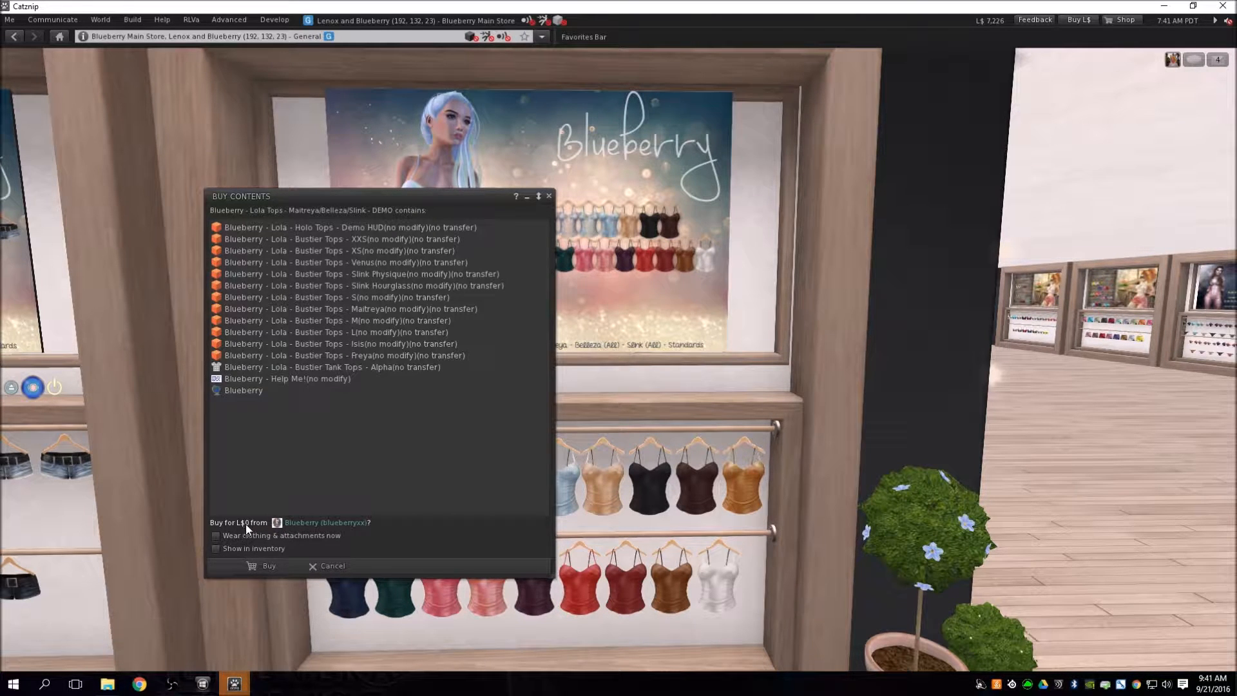
left_click(268, 566)
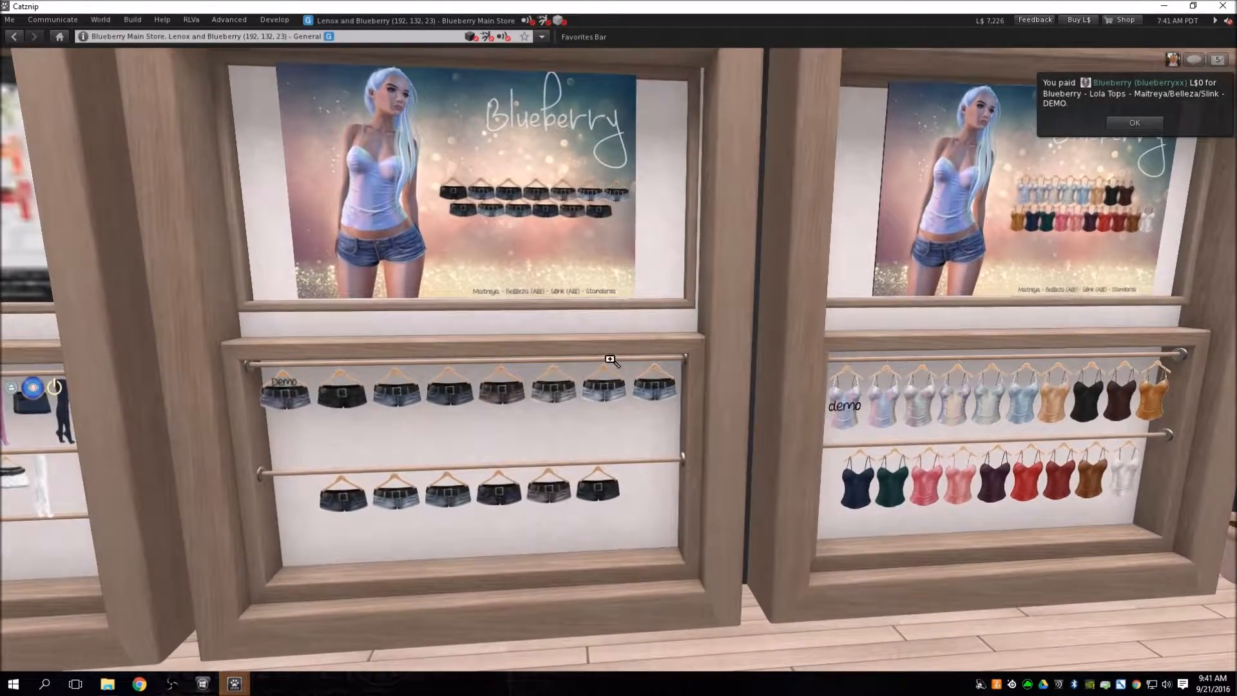
Buy the Blueberry Lola Shorts demo pack from its hanger for L$0.
left_click(608, 360)
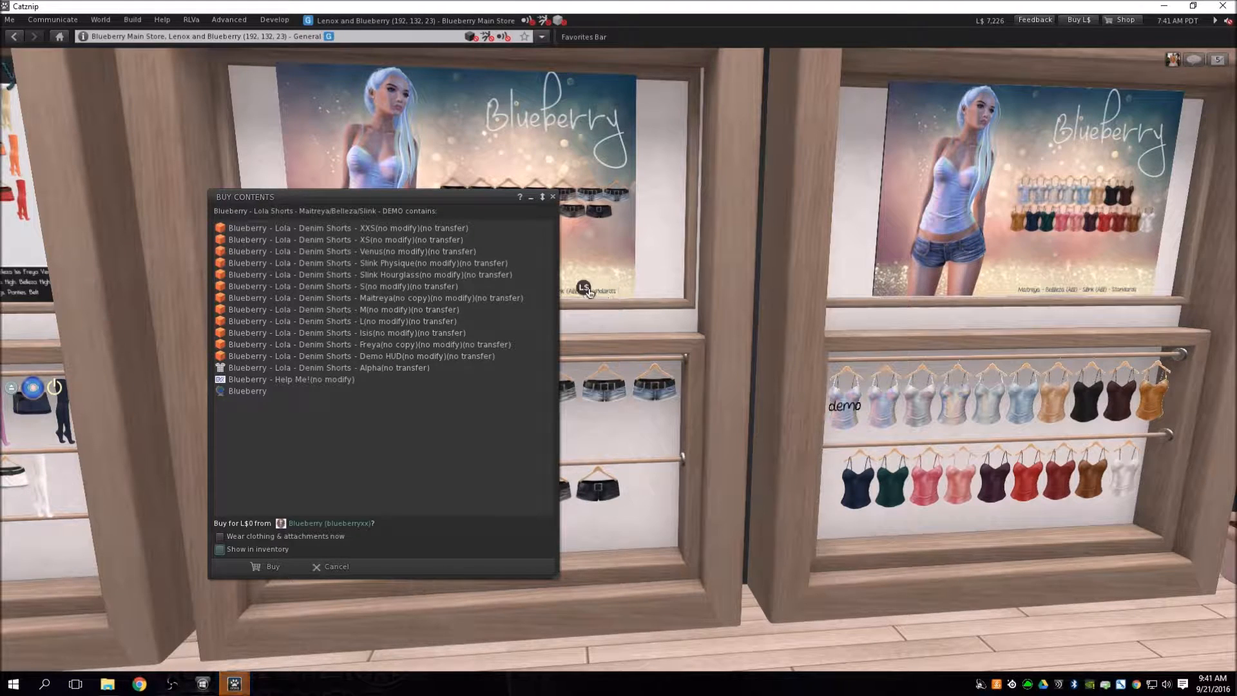
mouse_move(386, 234)
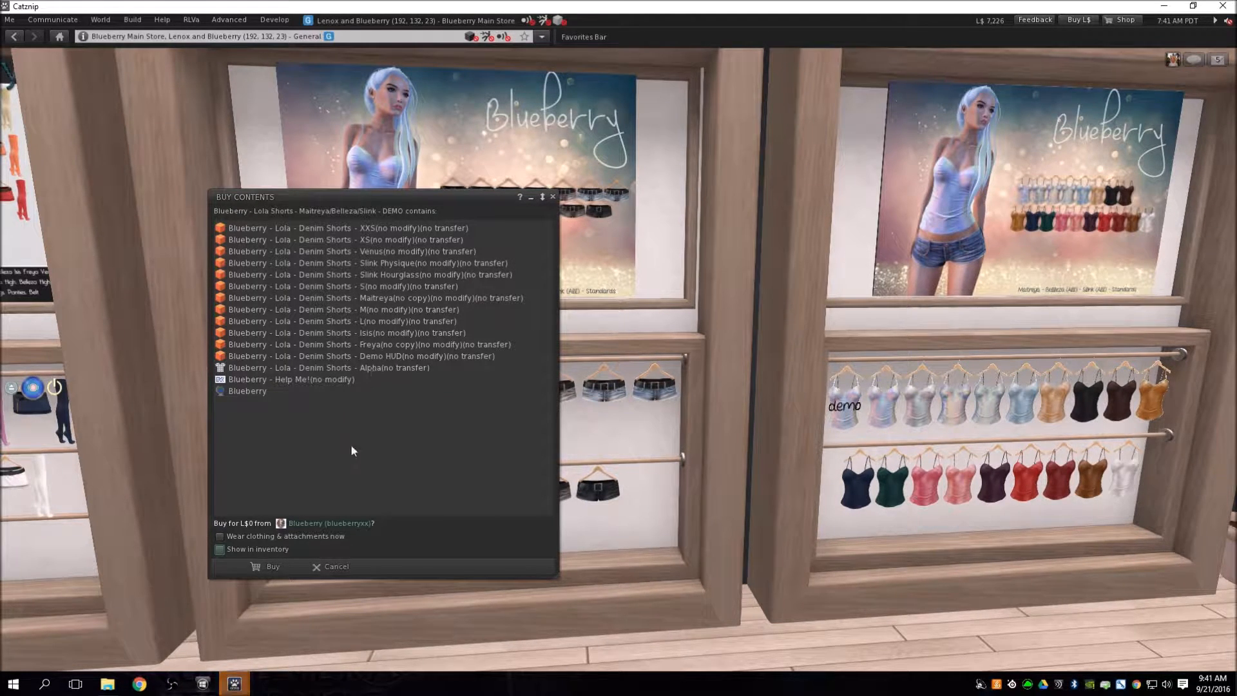
left_click(265, 567)
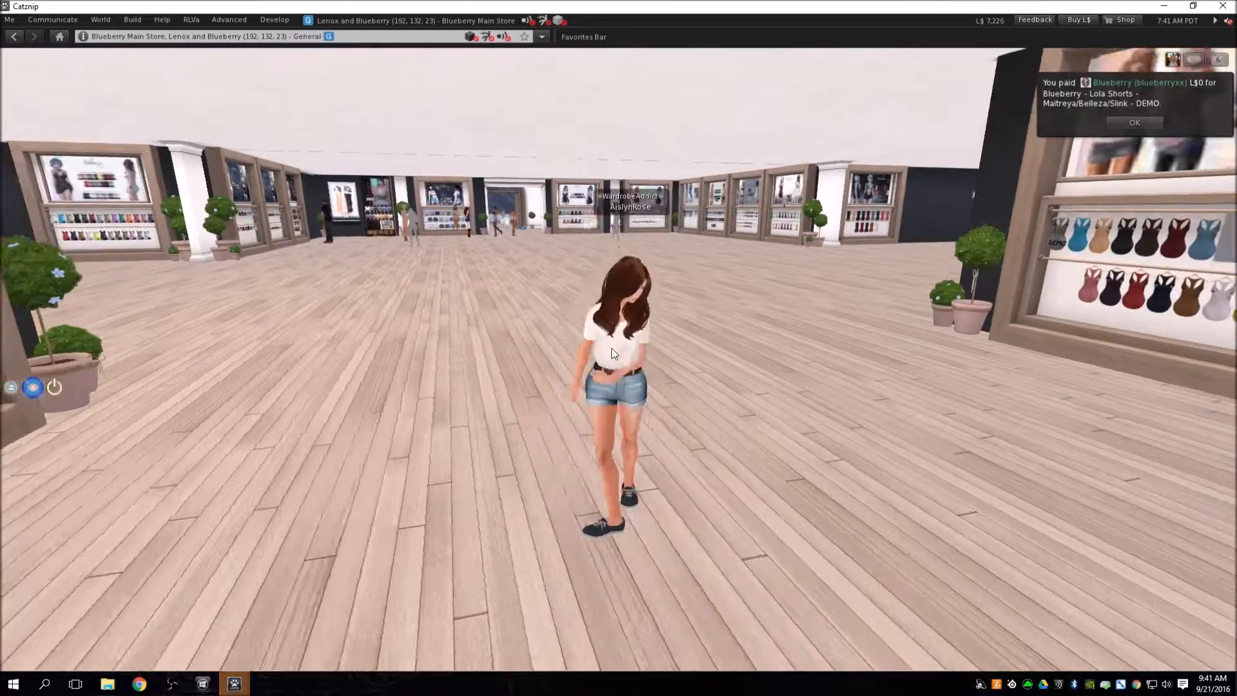
Walk the avatar forward across the store to the gift card / group board.
left_click(1134, 123)
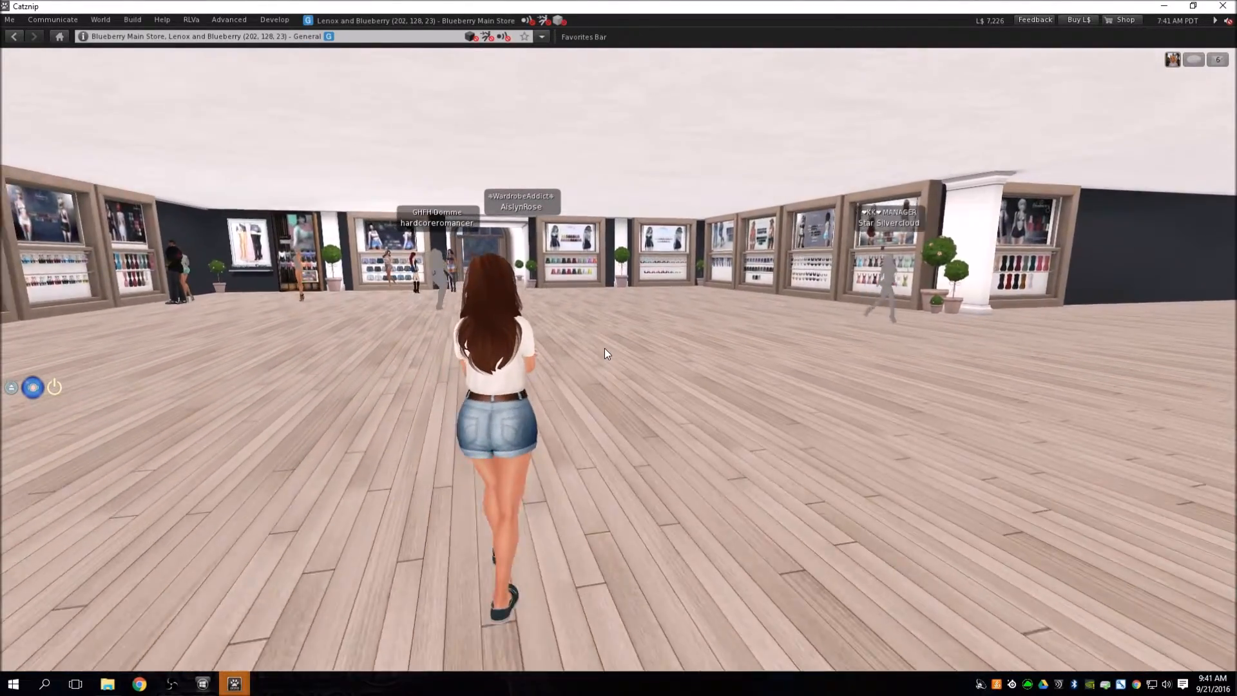
key("W")
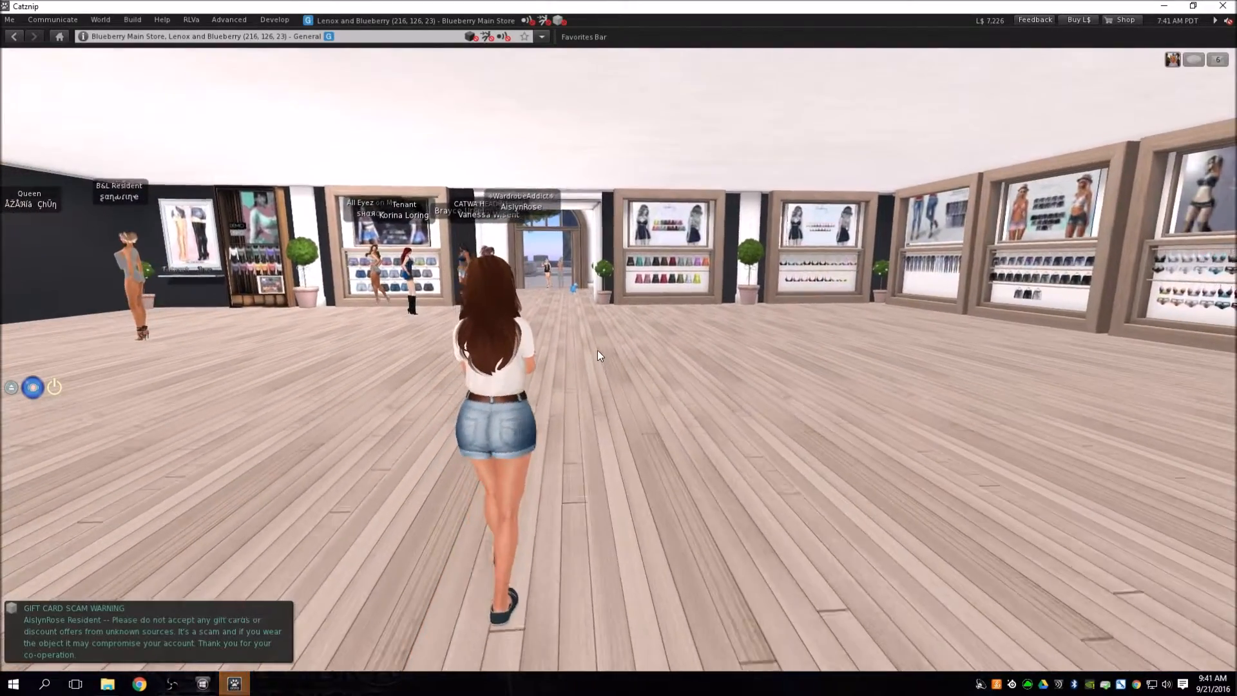
key("W")
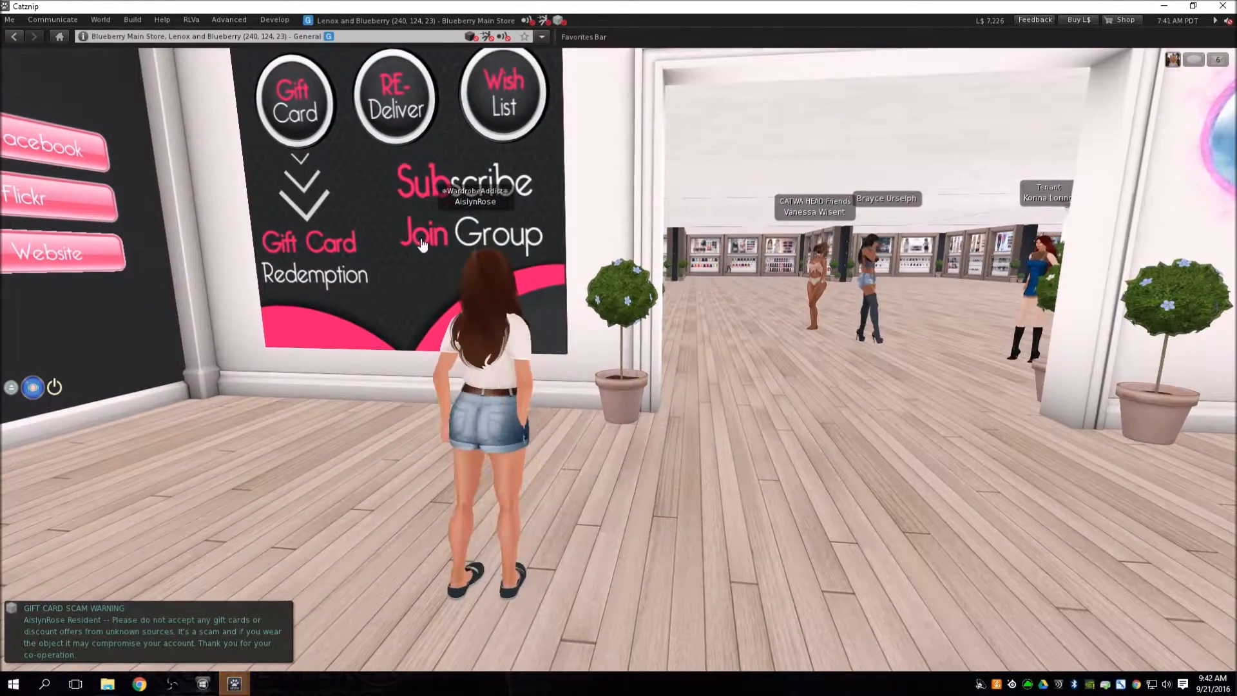
Join the Blueberry Store group from the board, paying the L$5 fee.
left_click(426, 235)
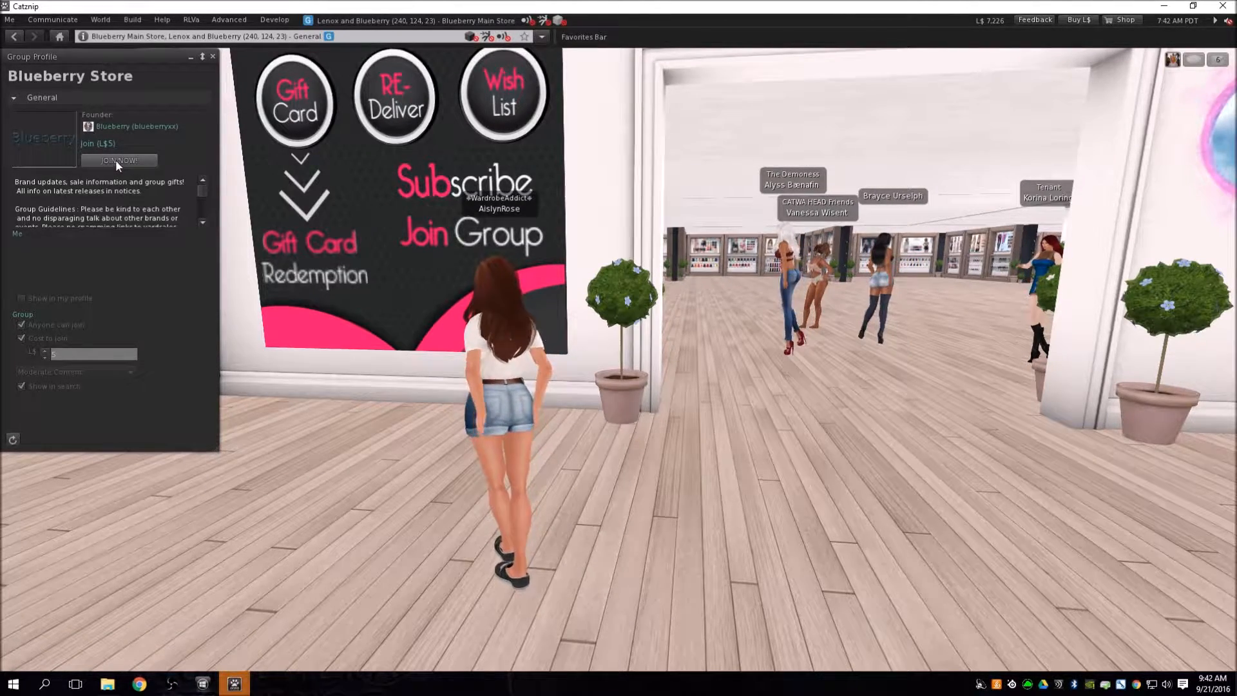
left_click(118, 160)
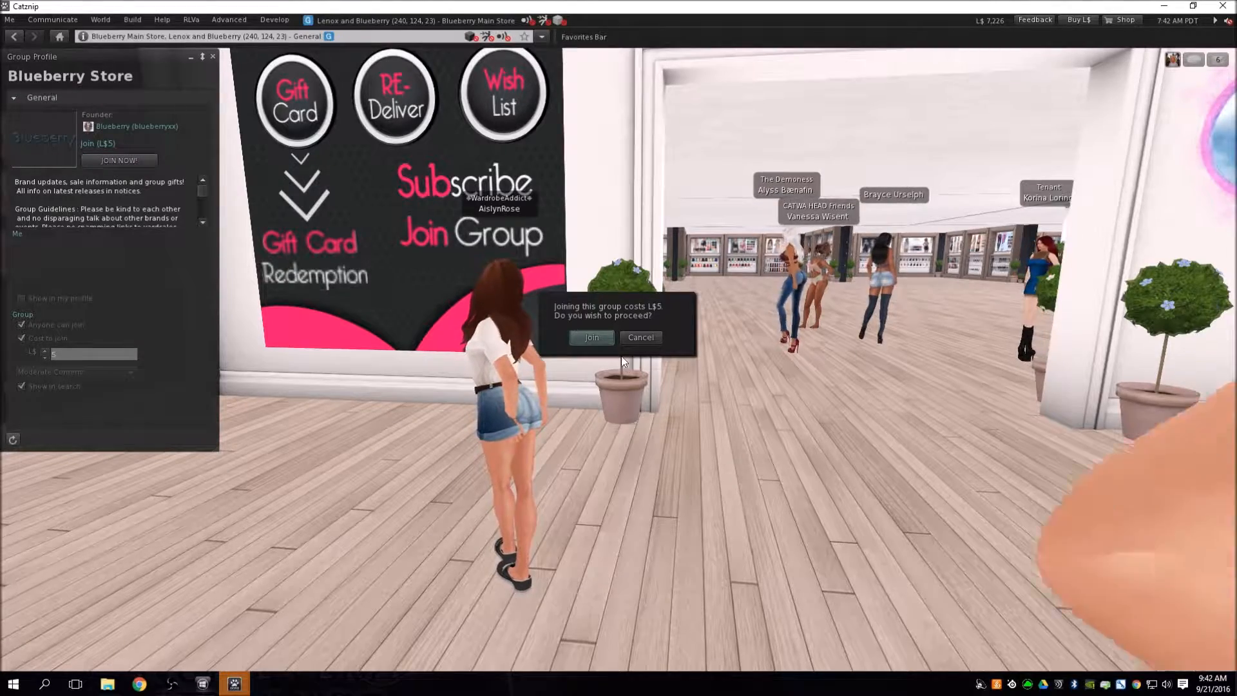
left_click(591, 338)
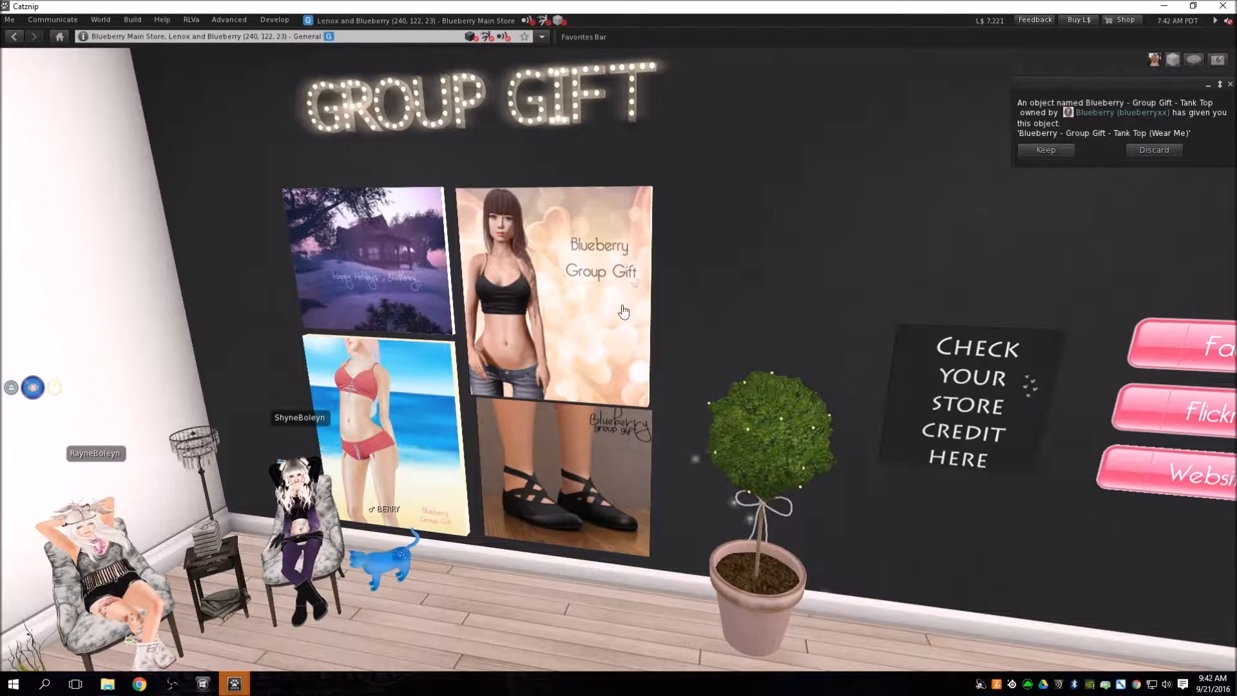
left_click(1046, 150)
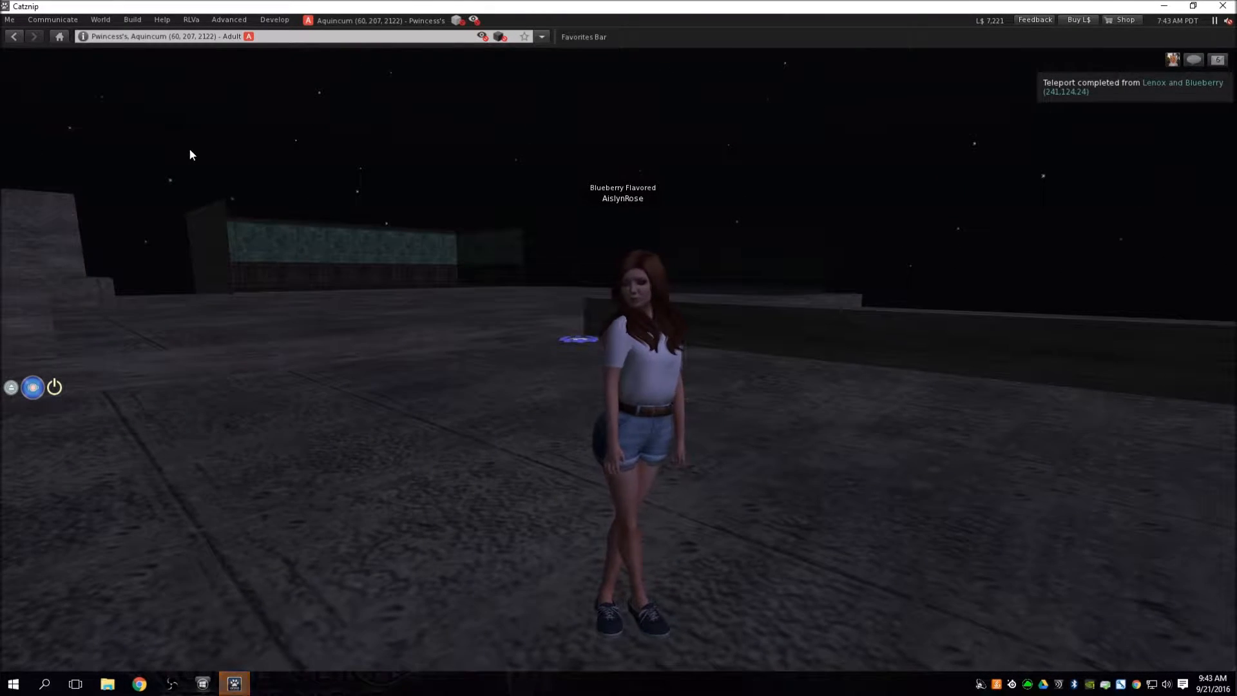
Switch World > Sun to a daylight preset instead of the region's night setting.
left_click(99, 19)
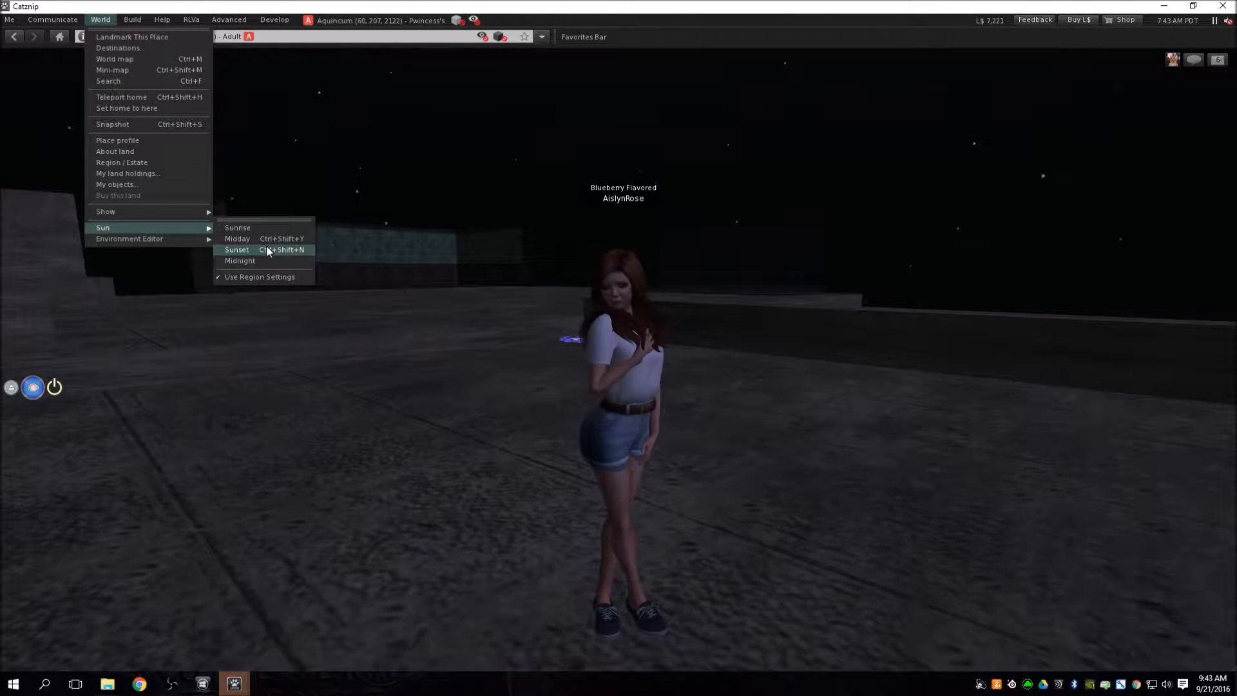
left_click(237, 239)
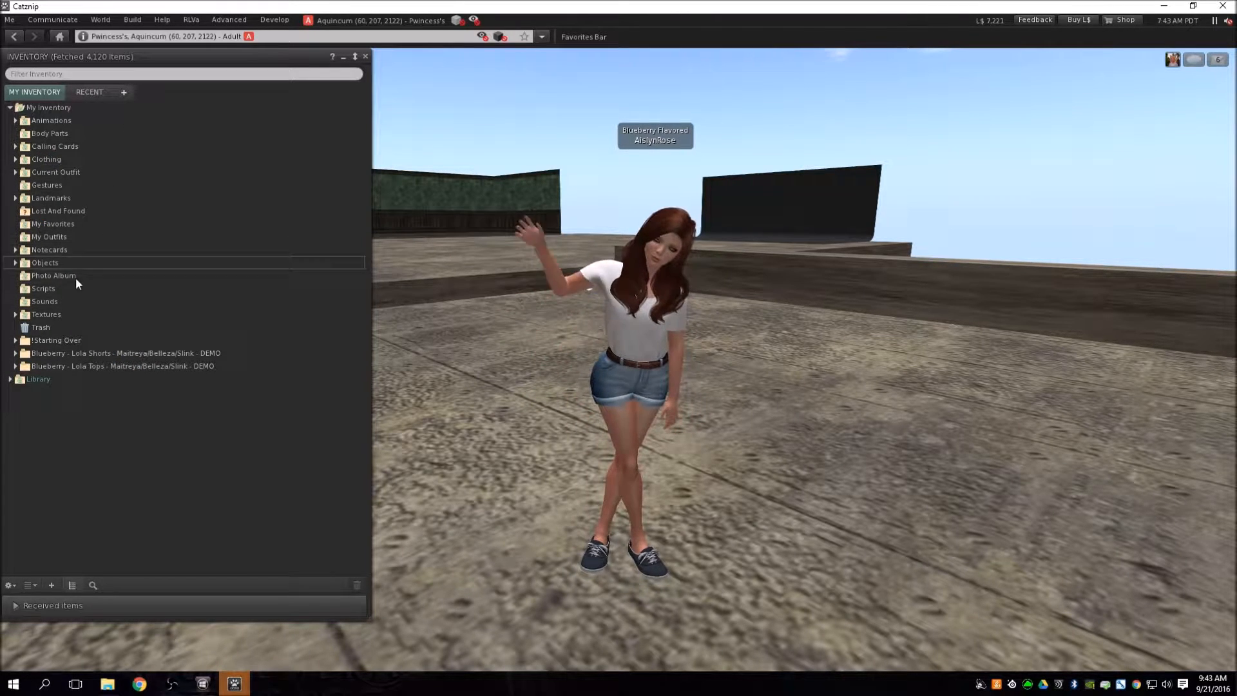
Expand Objects and the Blueberry - Lola Shorts - DEMO folder to list its sizes.
left_click(16, 263)
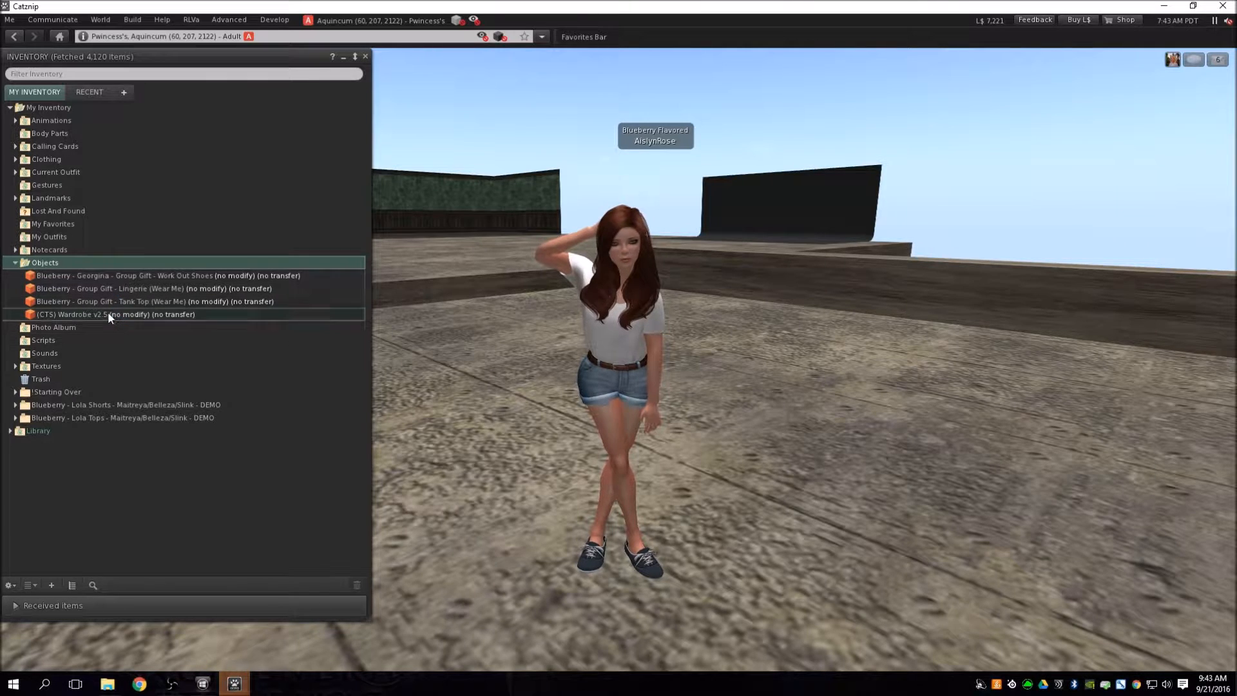
left_click(97, 314)
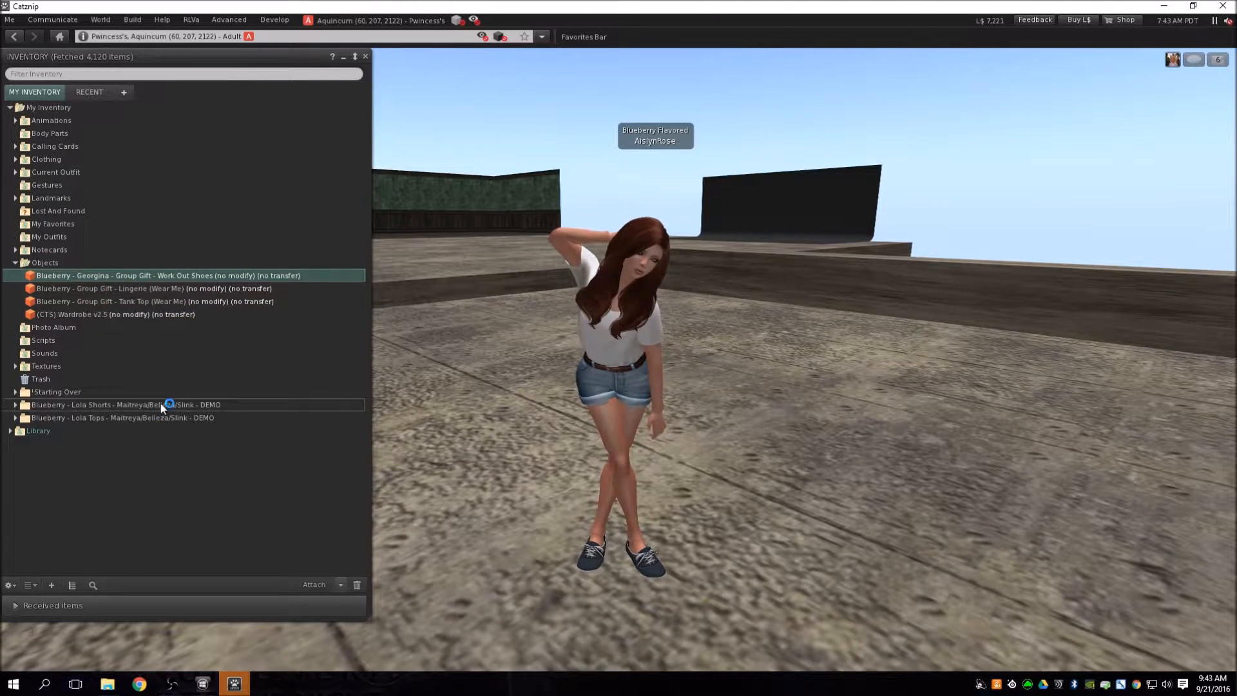
left_click(127, 404)
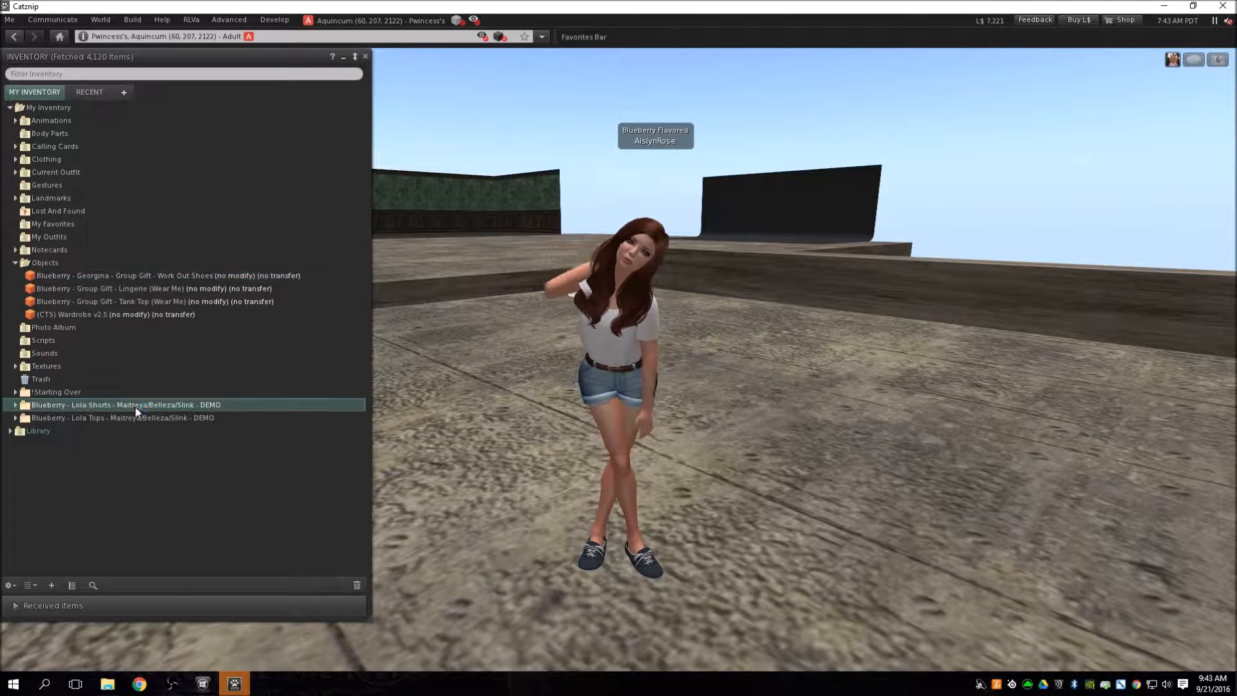
left_click(12, 405)
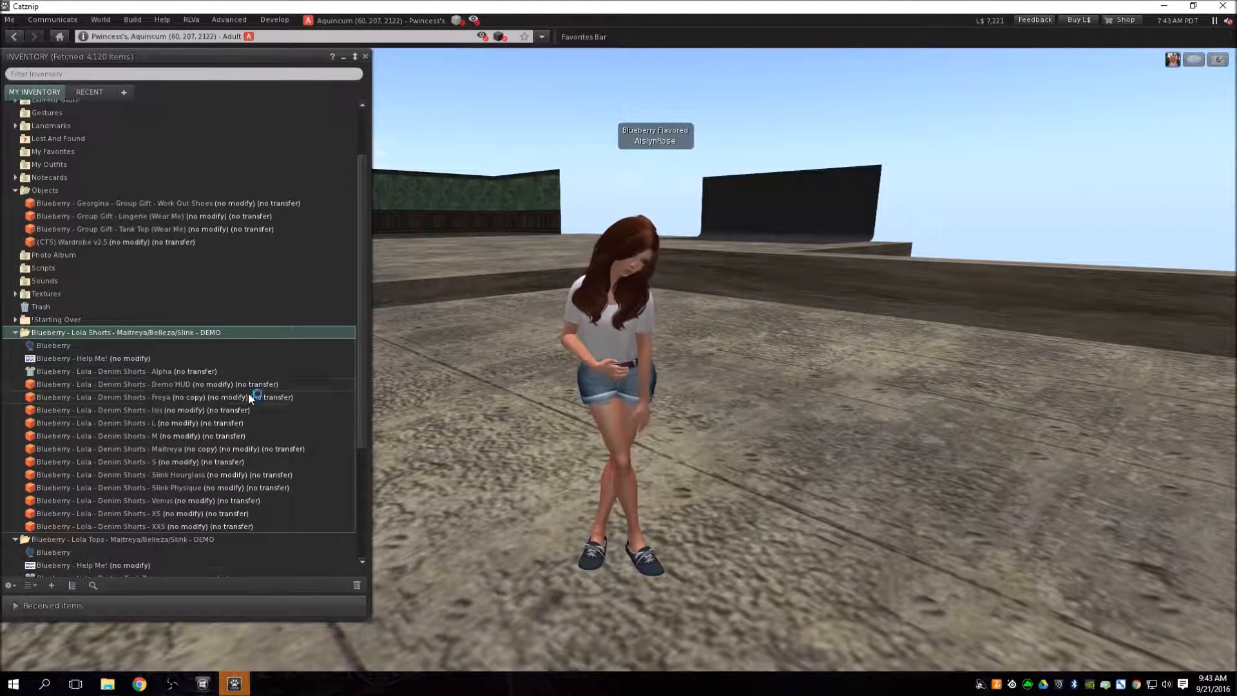
scroll("down", 3)
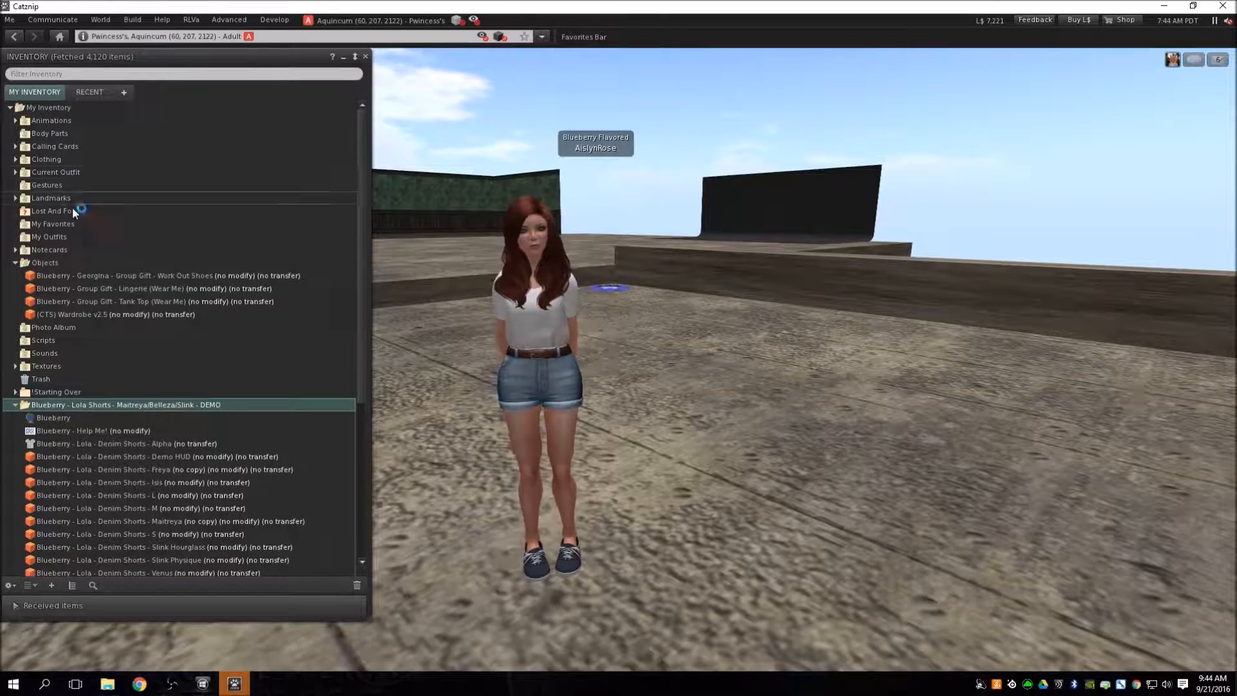
Read the Standard Sizing Information notecard to the female section and select the M block.
double_click(54, 430)
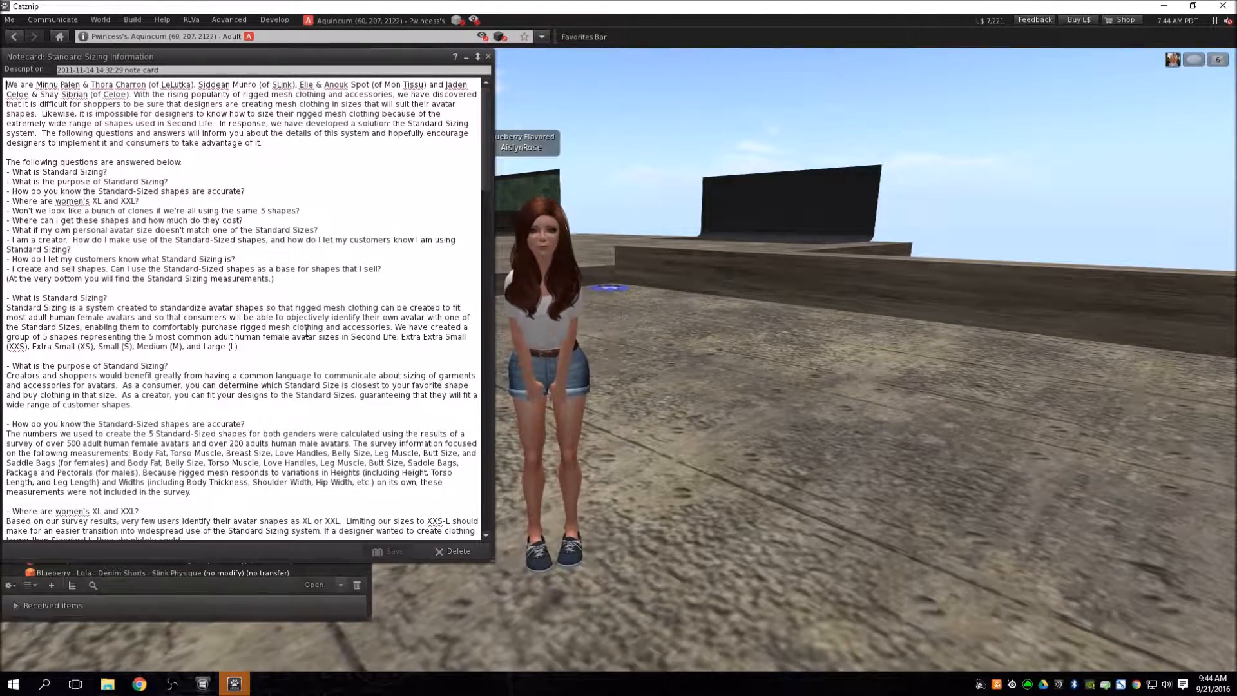
scroll("down", 3)
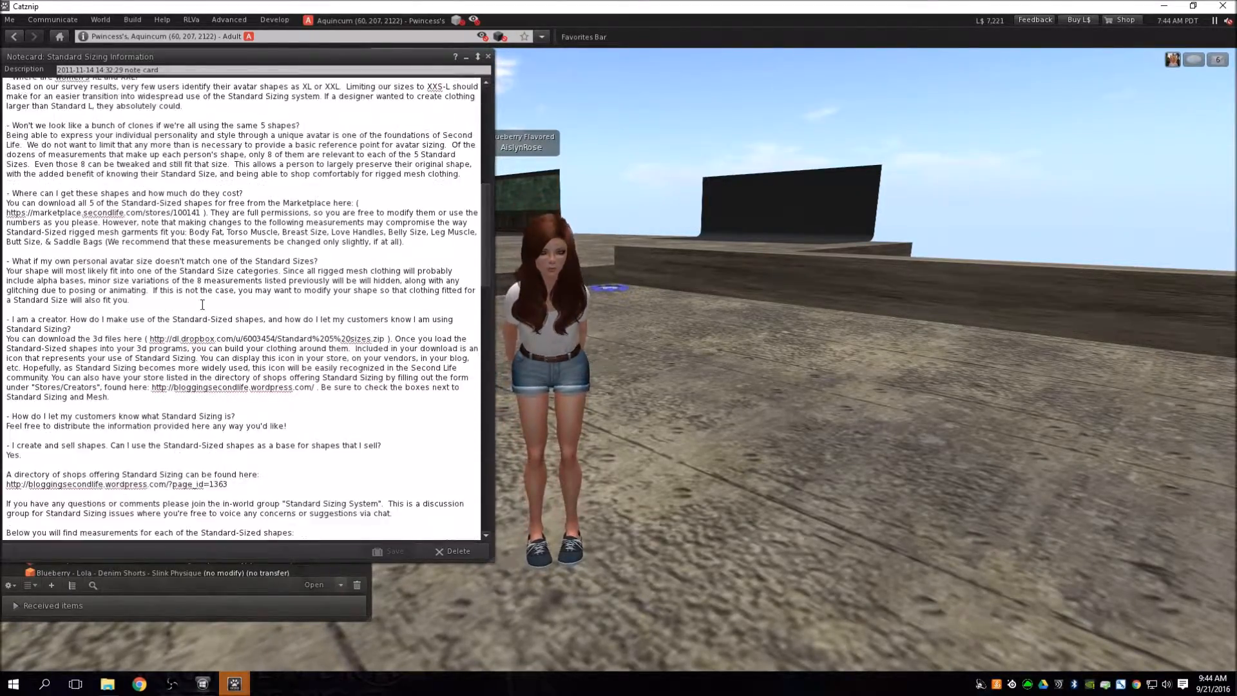
scroll("down", 3)
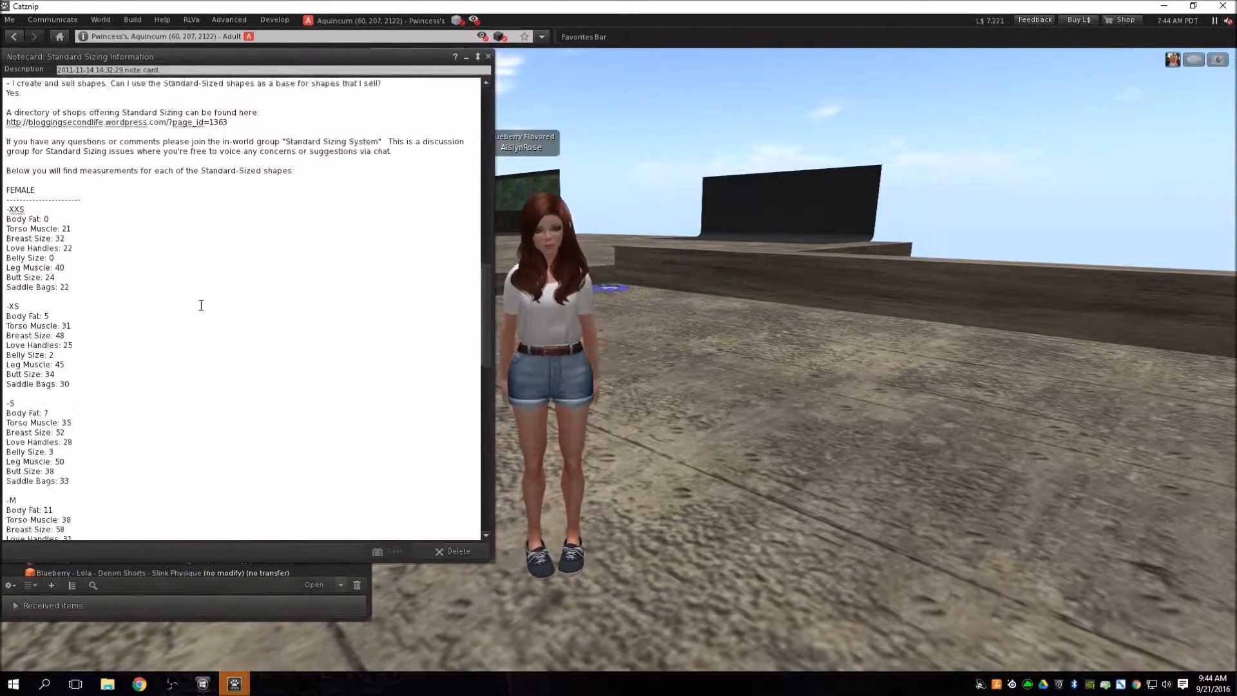
scroll("down", 3)
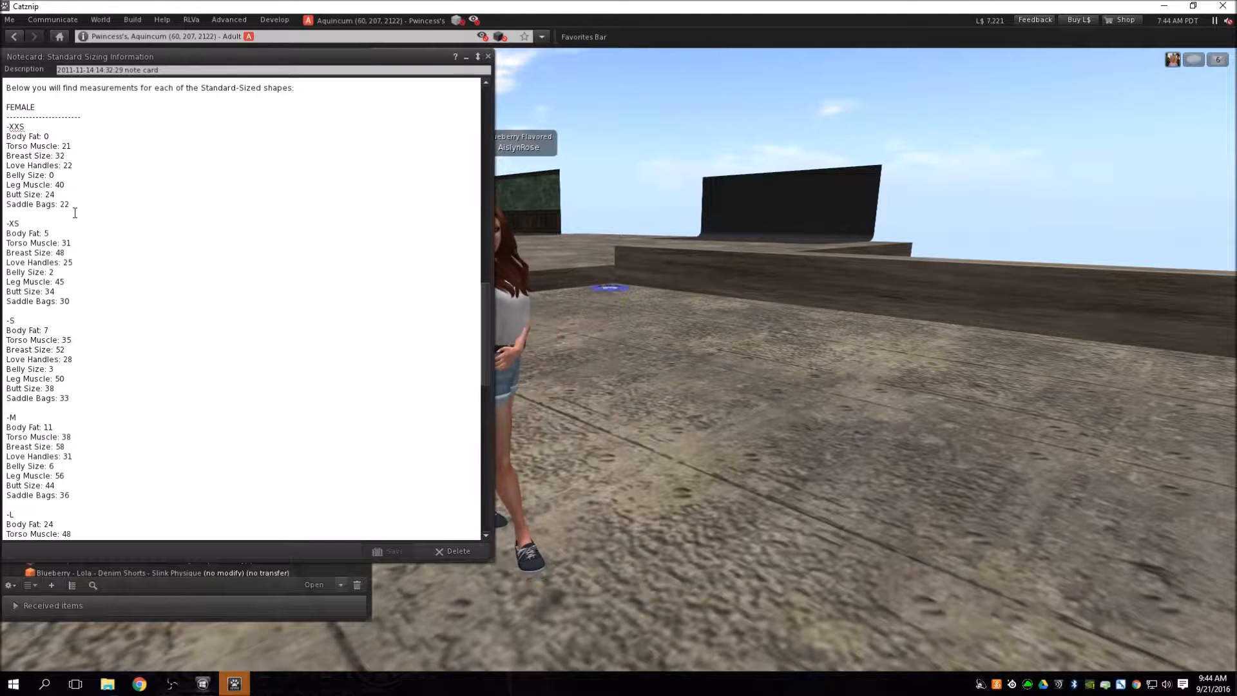
scroll("down", 3)
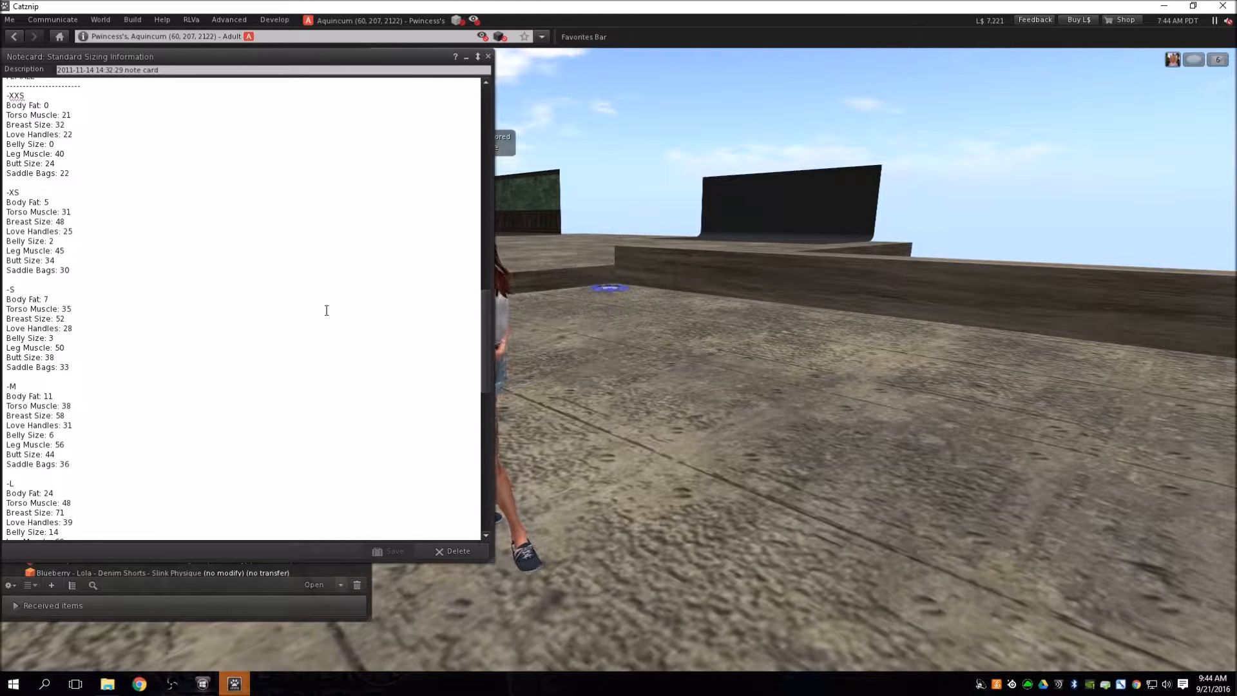
scroll("down", 3)
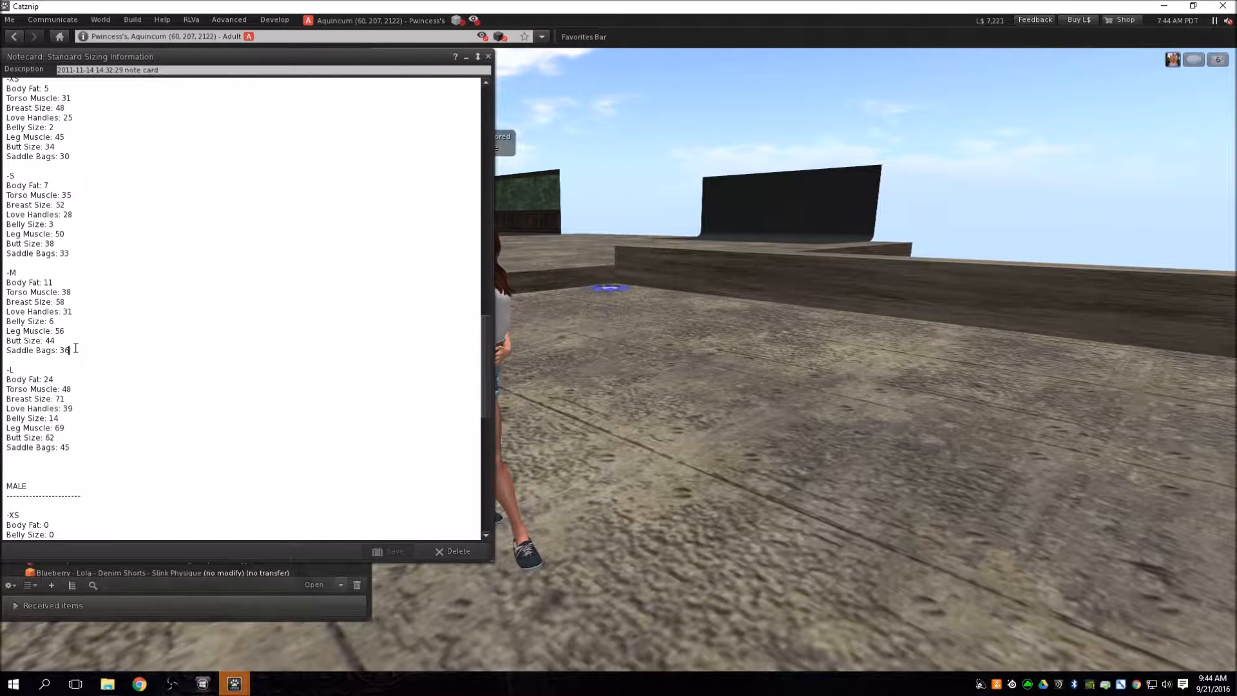
left_click_drag(8, 272, 67, 350)
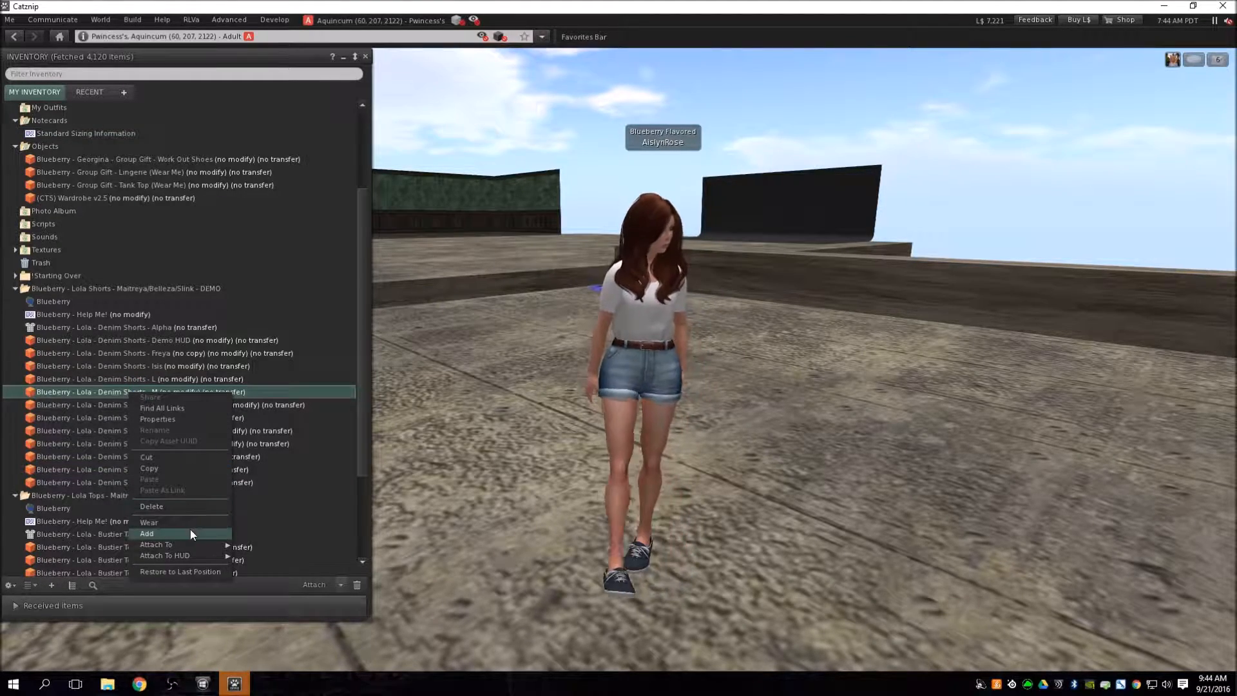
Add the Blueberry - Lola - Denim Shorts - M to the current outfit.
left_click(147, 533)
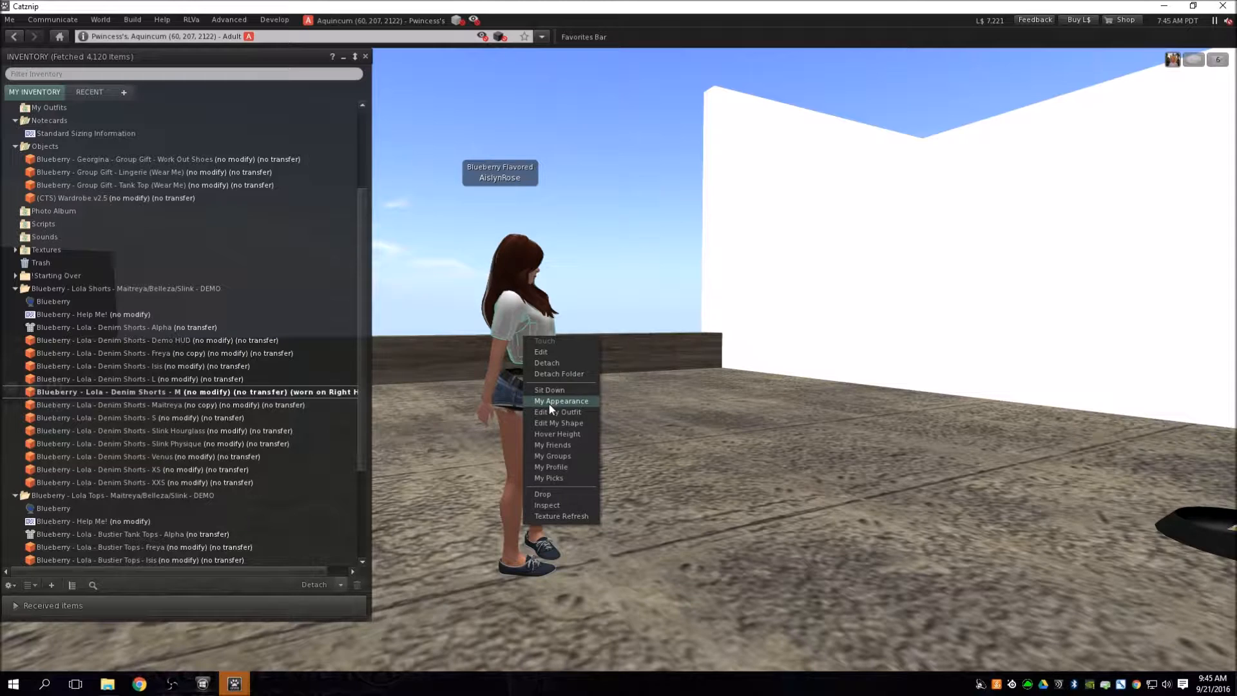
Check worn items in My Appearance, then add the Denim Shorts - Alpha.
left_click(561, 400)
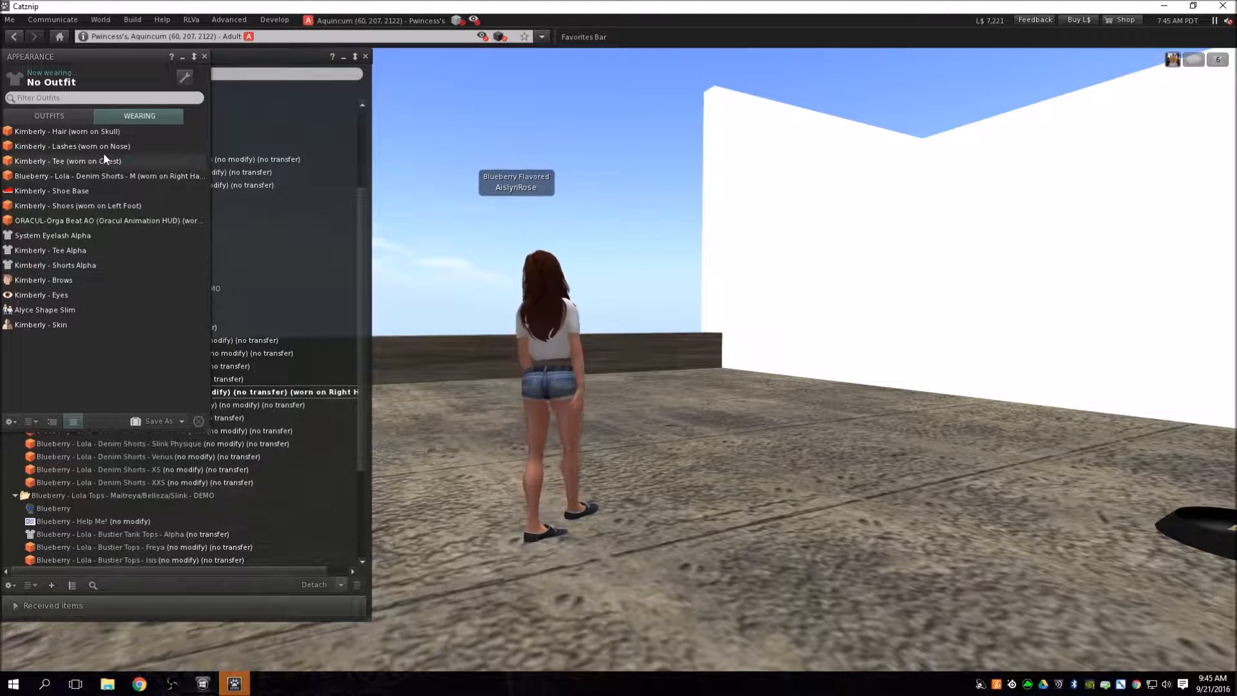
left_click(54, 265)
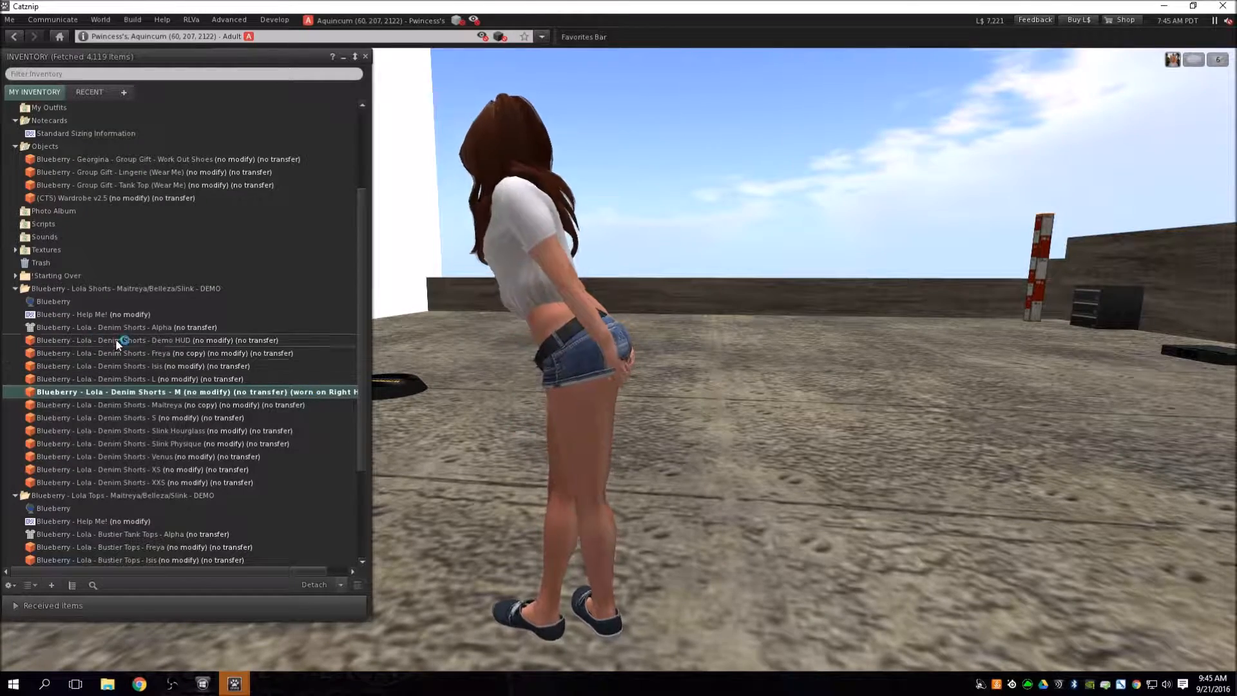
right_click(123, 327)
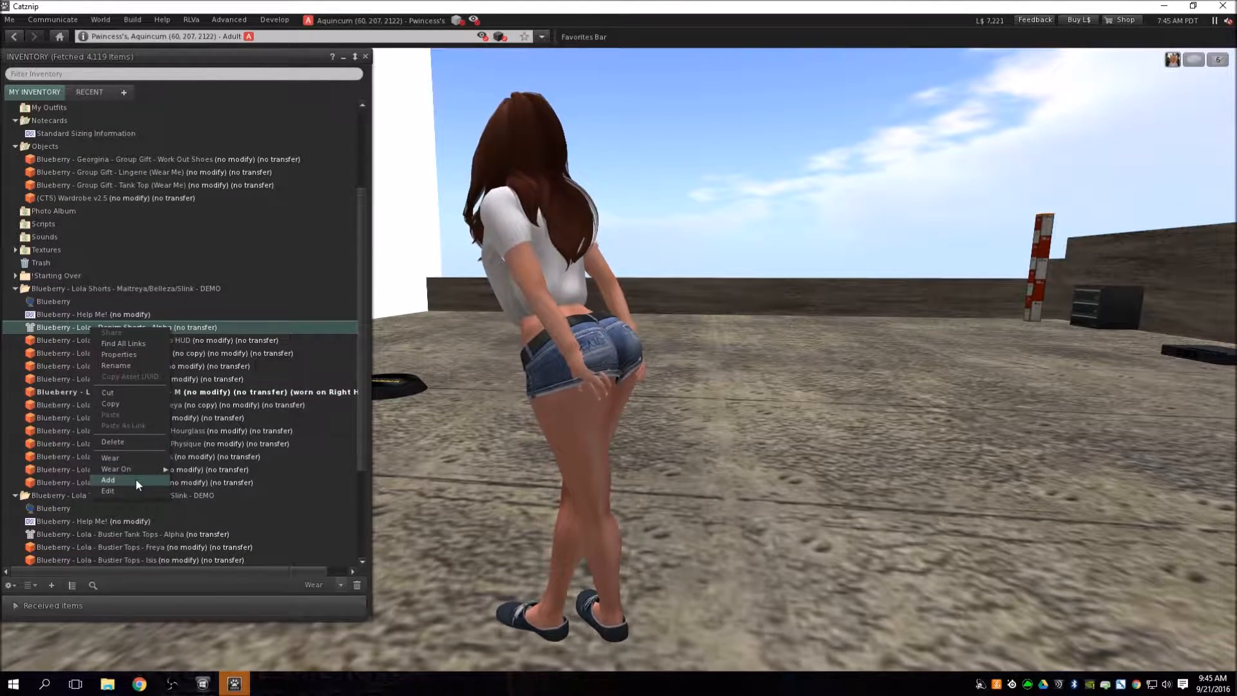
left_click(108, 480)
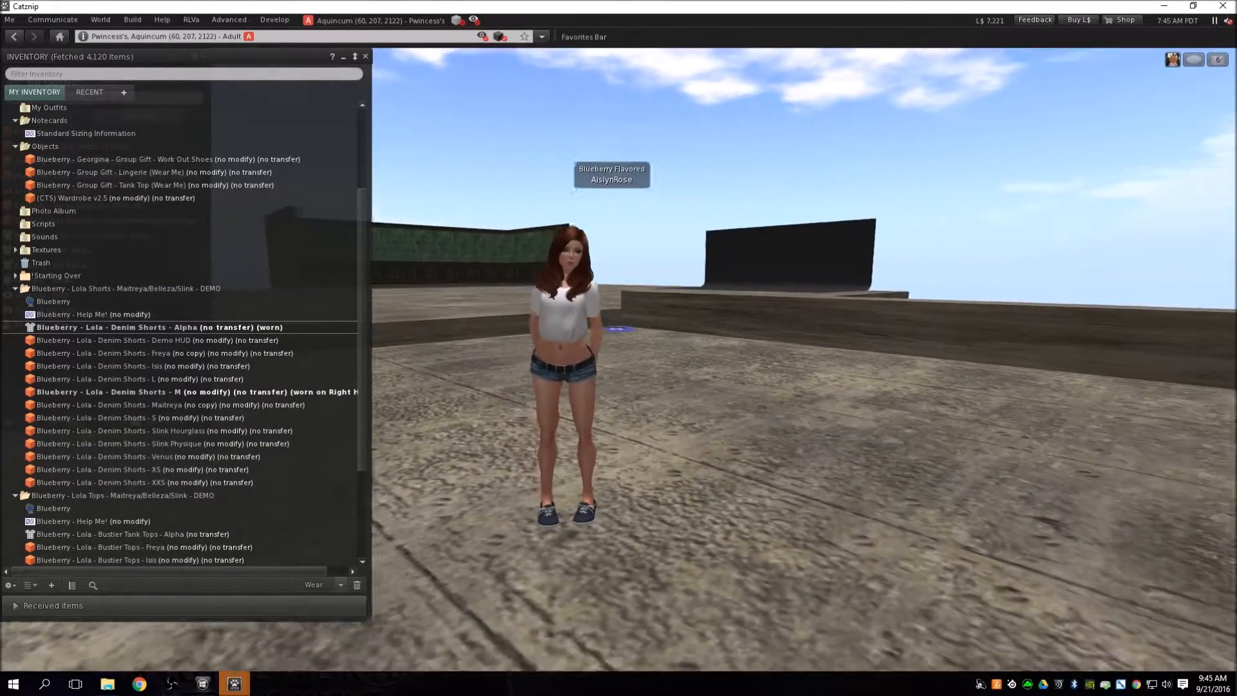
Add the Lola Bustier Tops - M demo in place of the white tee.
scroll("down", 3)
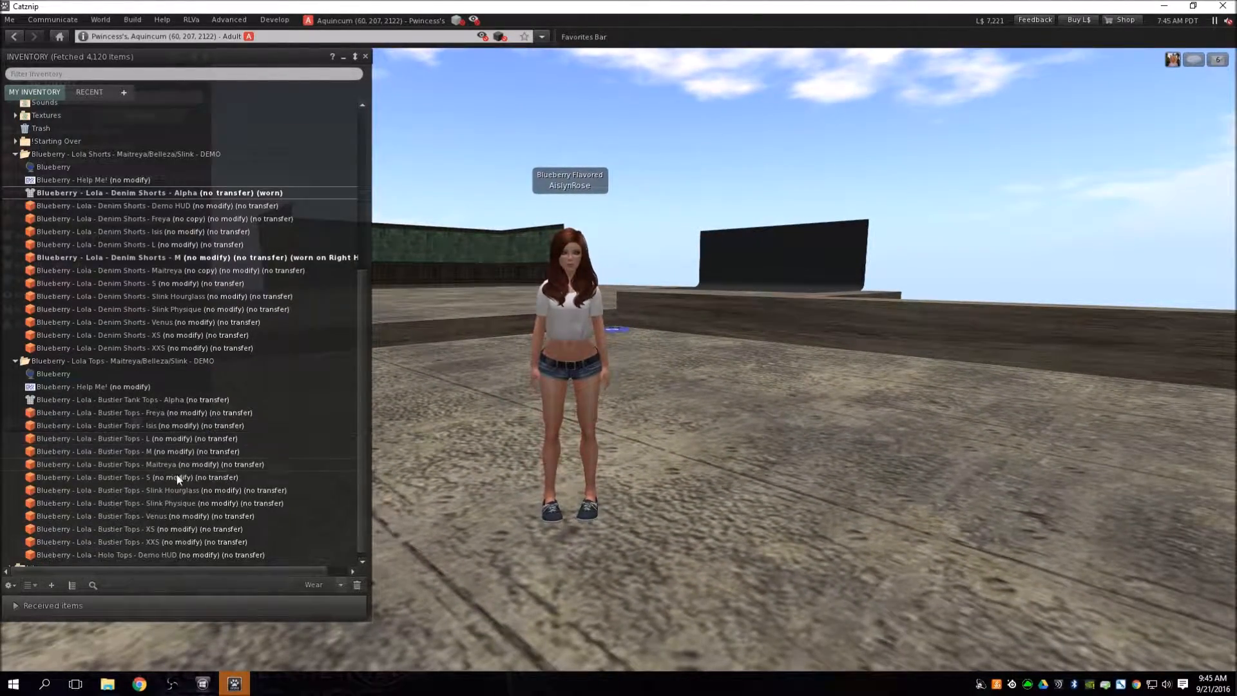
left_click(116, 451)
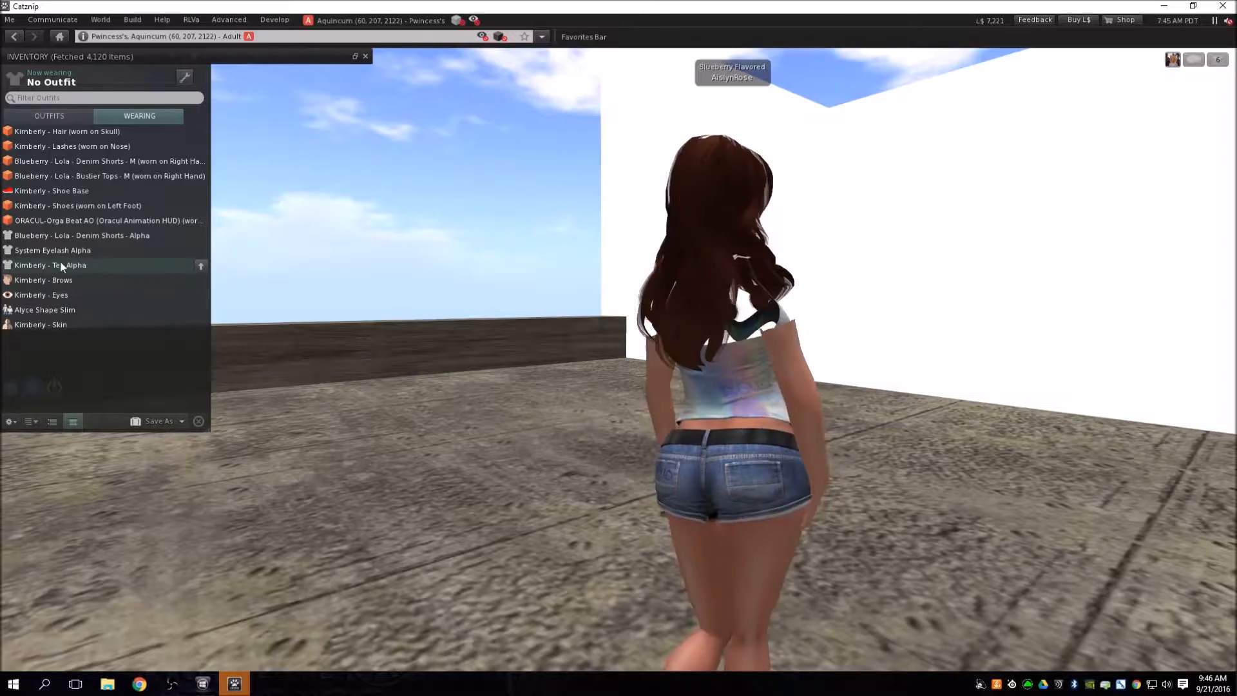
right_click(58, 266)
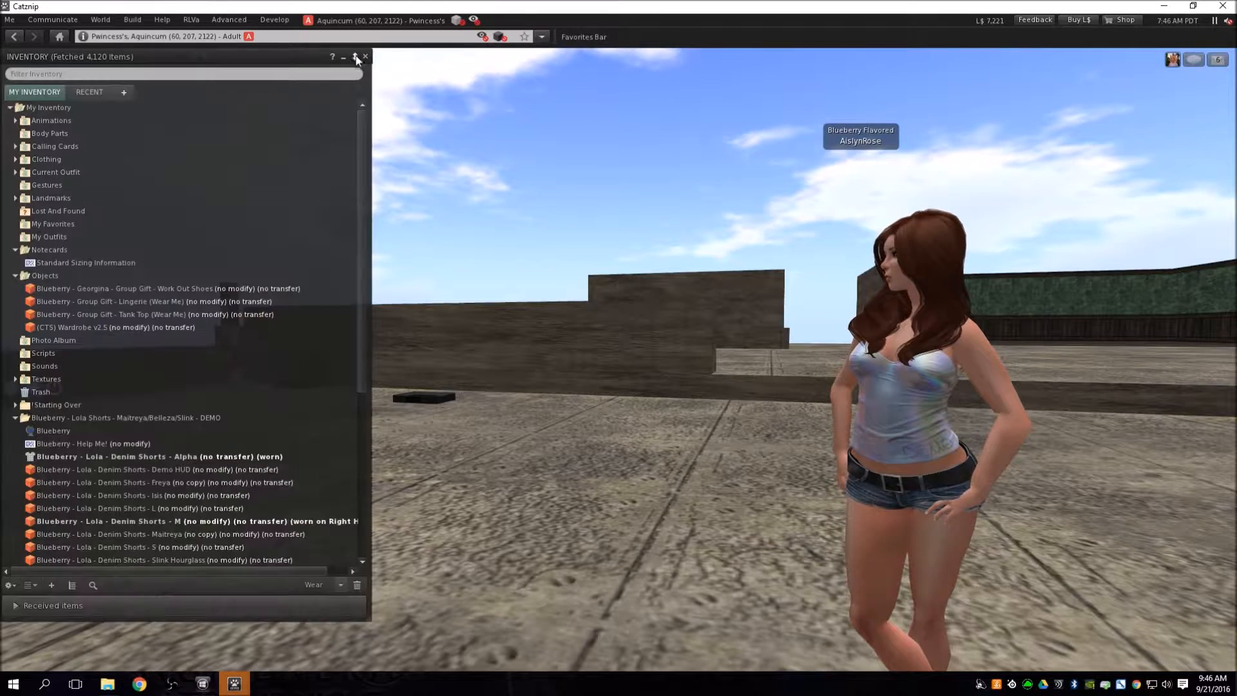
Put the Inventory away to reveal the notecard and start editing the avatar's shape.
double_click(86, 263)
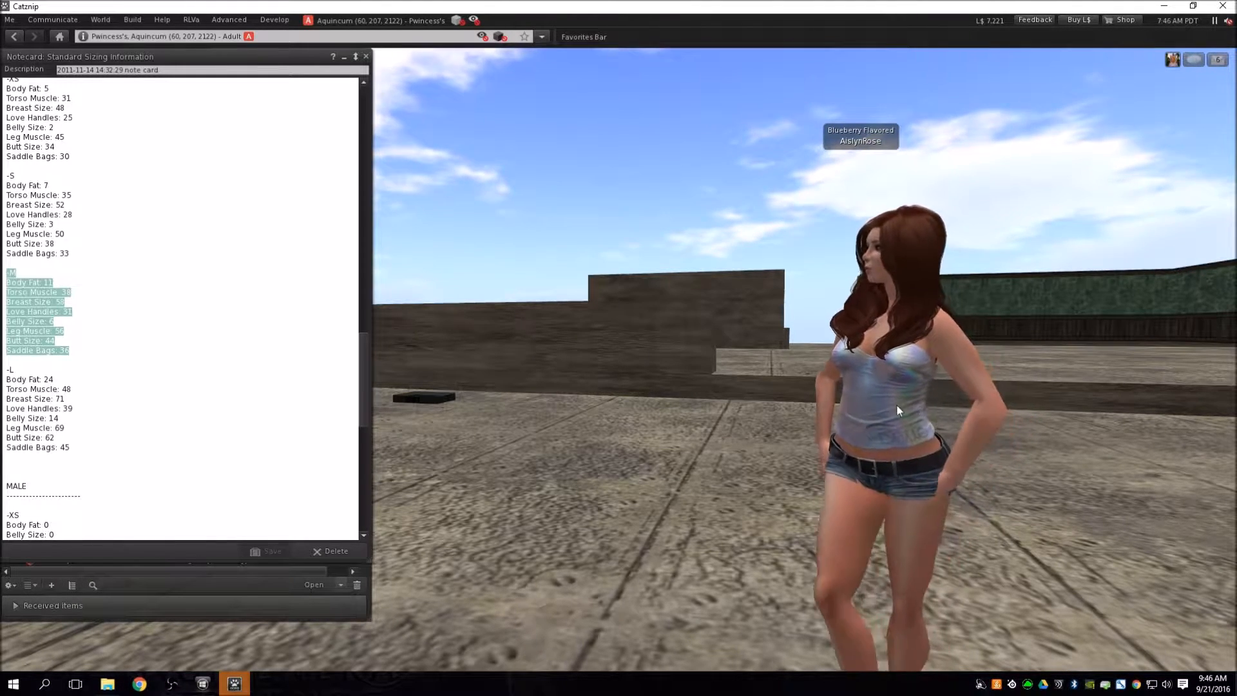
right_click(897, 409)
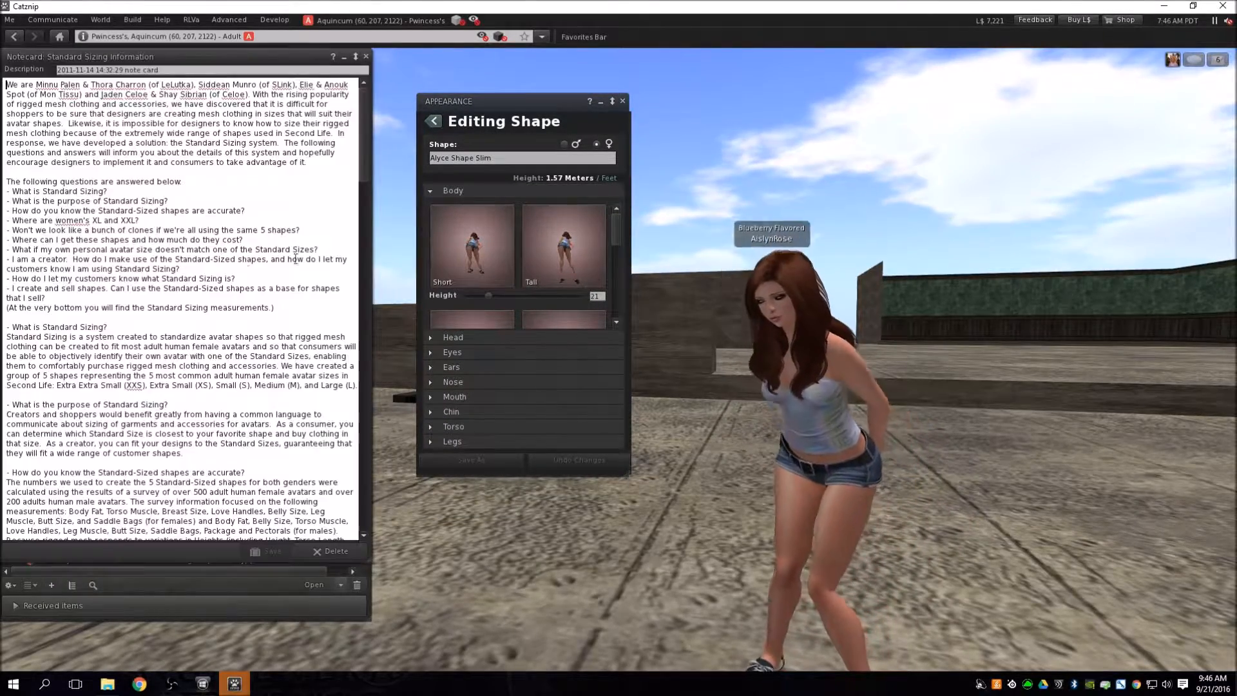
Scroll through the Torso and Legs sliders and adjust Butt Size toward the notecard's medium measurements.
scroll("down", 3)
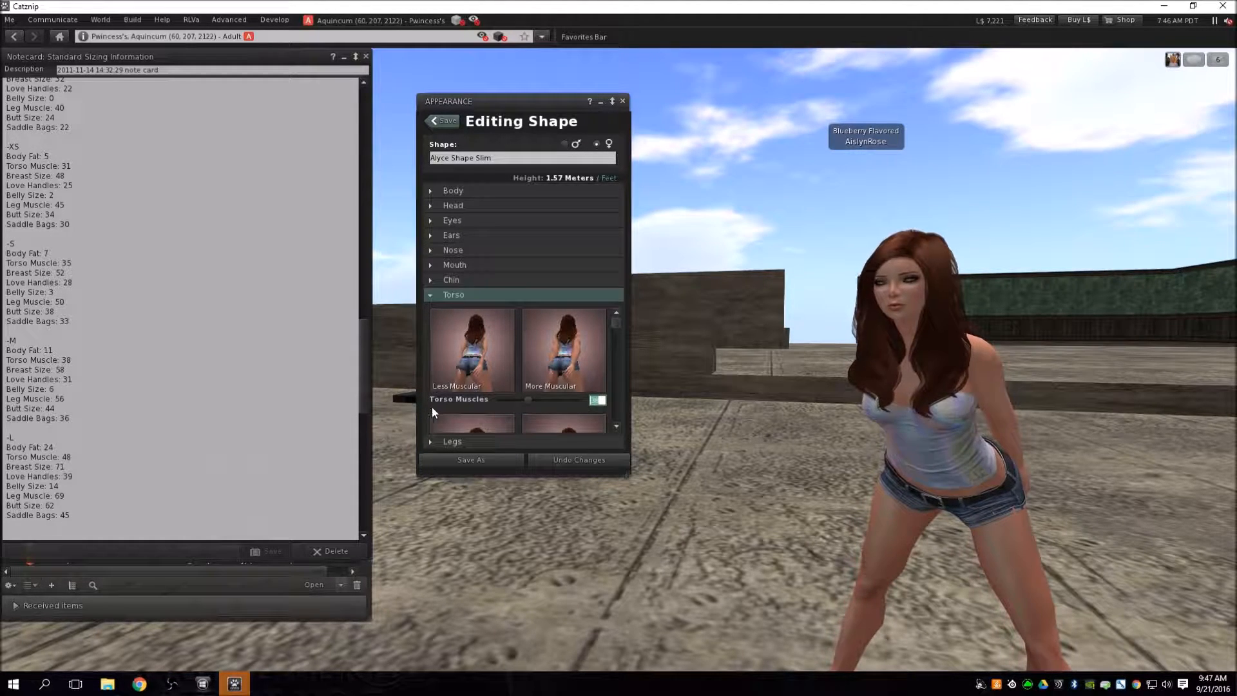
scroll("down", 3)
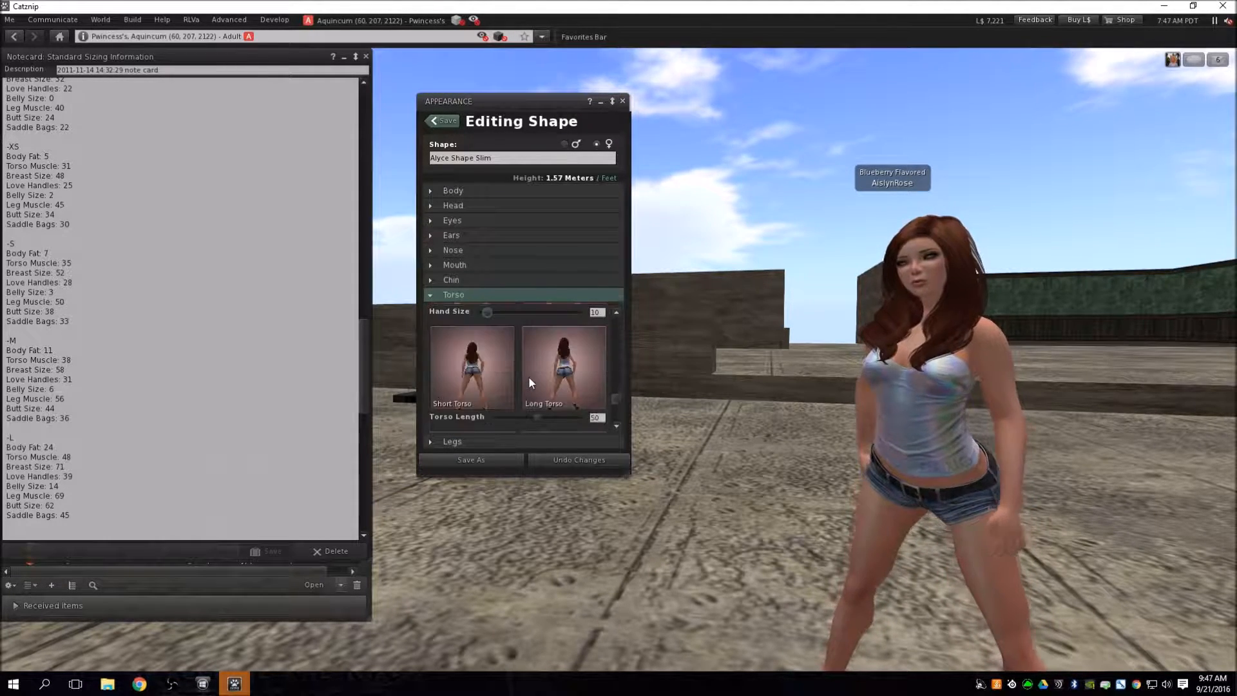
scroll("down", 3)
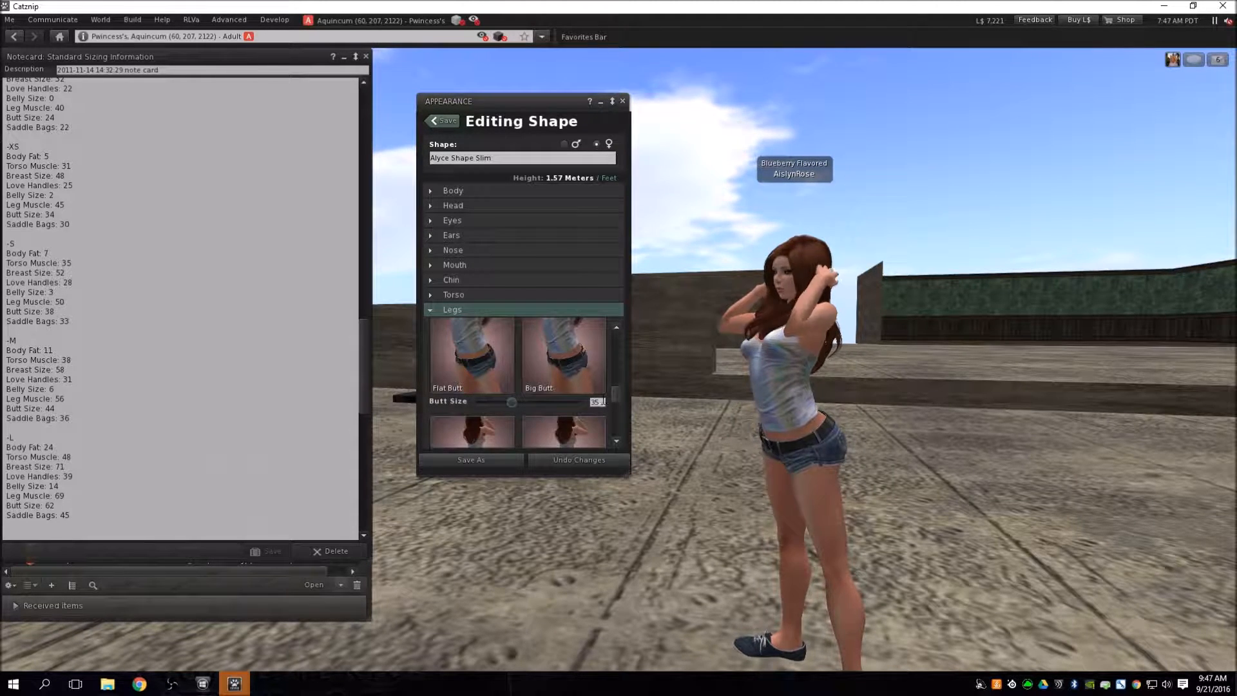
left_click_drag(510, 402, 521, 402)
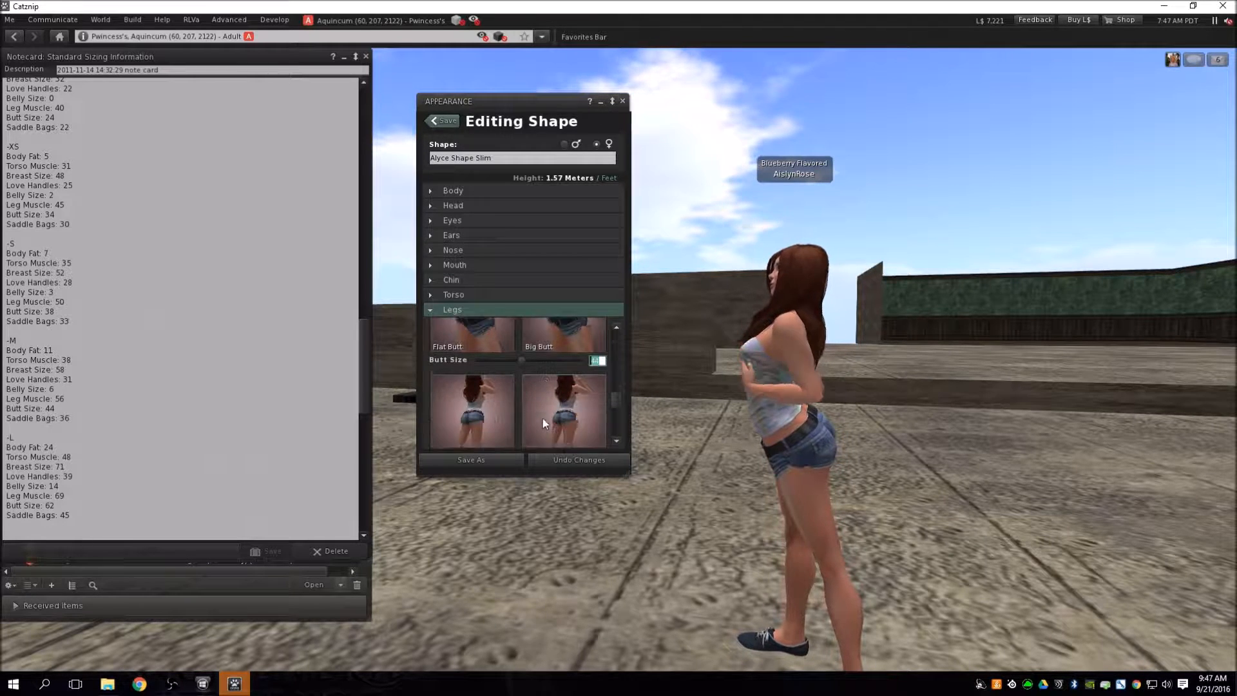
scroll("down", 3)
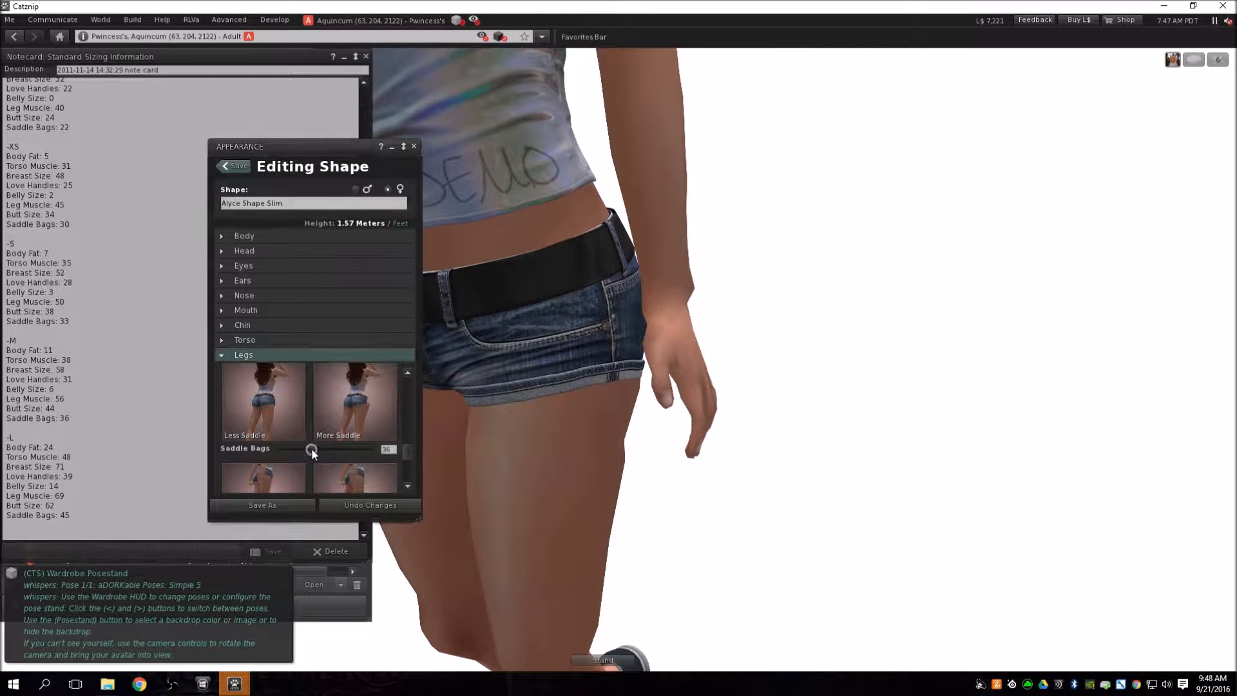
Settle the Saddle Bags slider at 36 per the notecard, then close the Appearance window.
left_click_drag(312, 448, 323, 448)
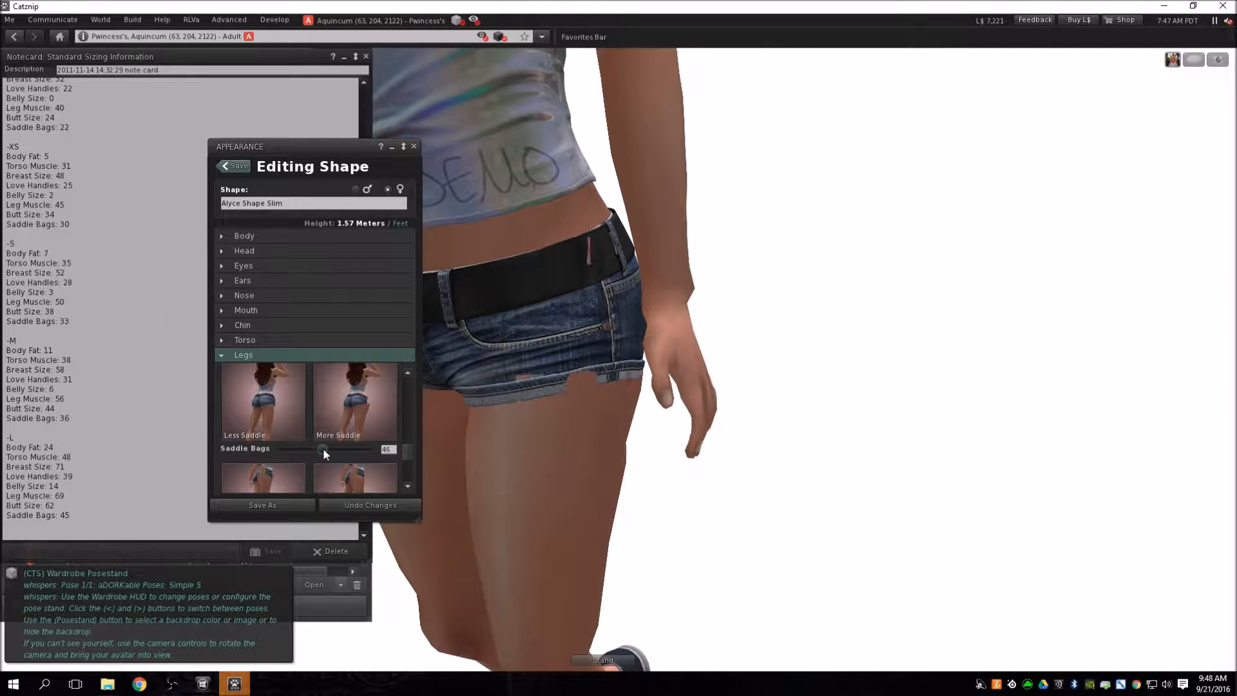
left_click_drag(322, 449, 341, 450)
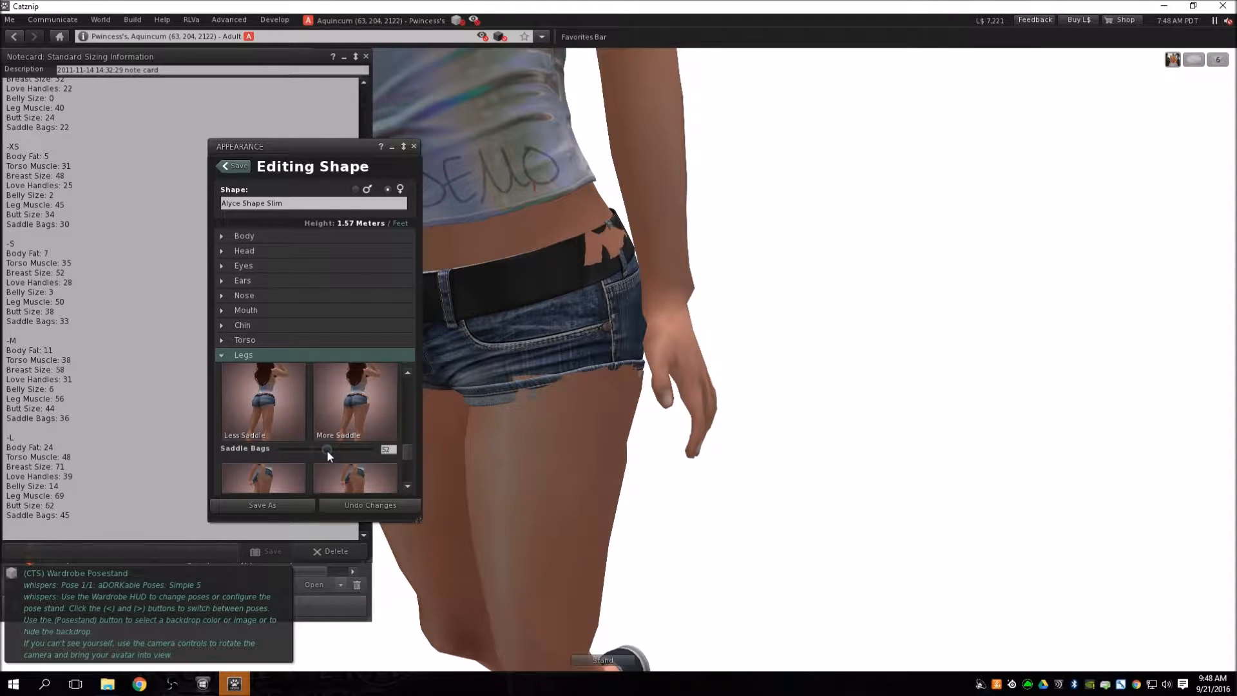
left_click_drag(327, 449, 332, 449)
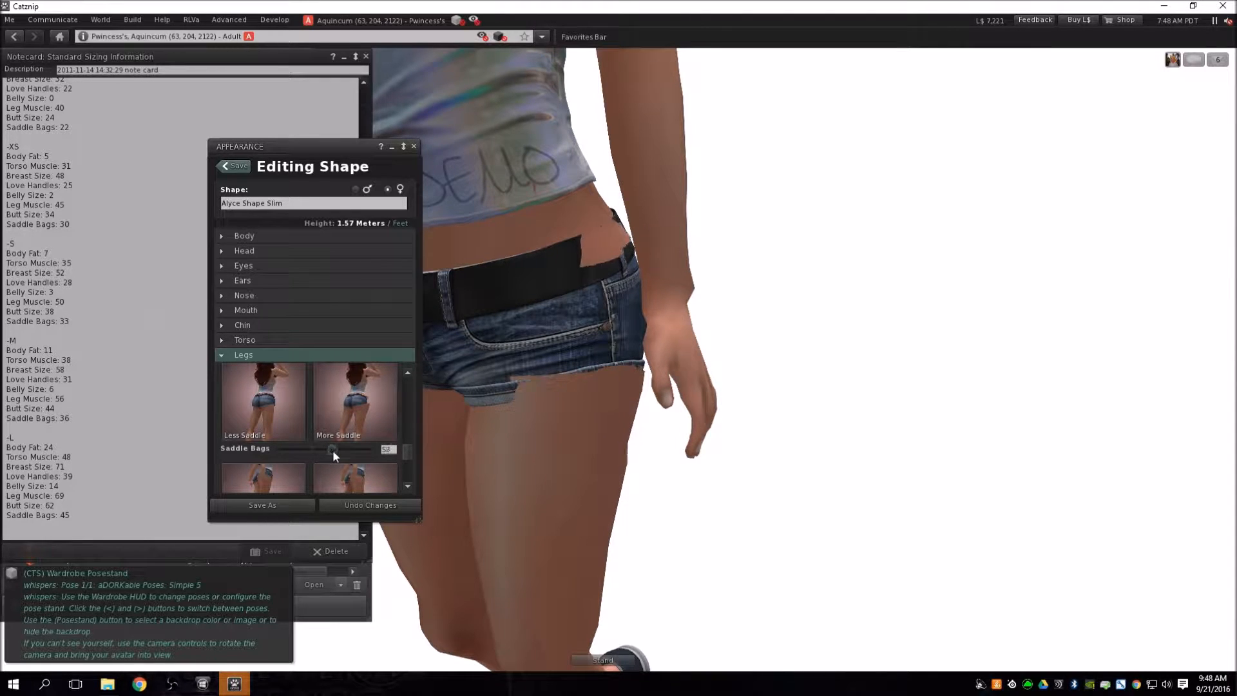
left_click_drag(332, 448, 328, 448)
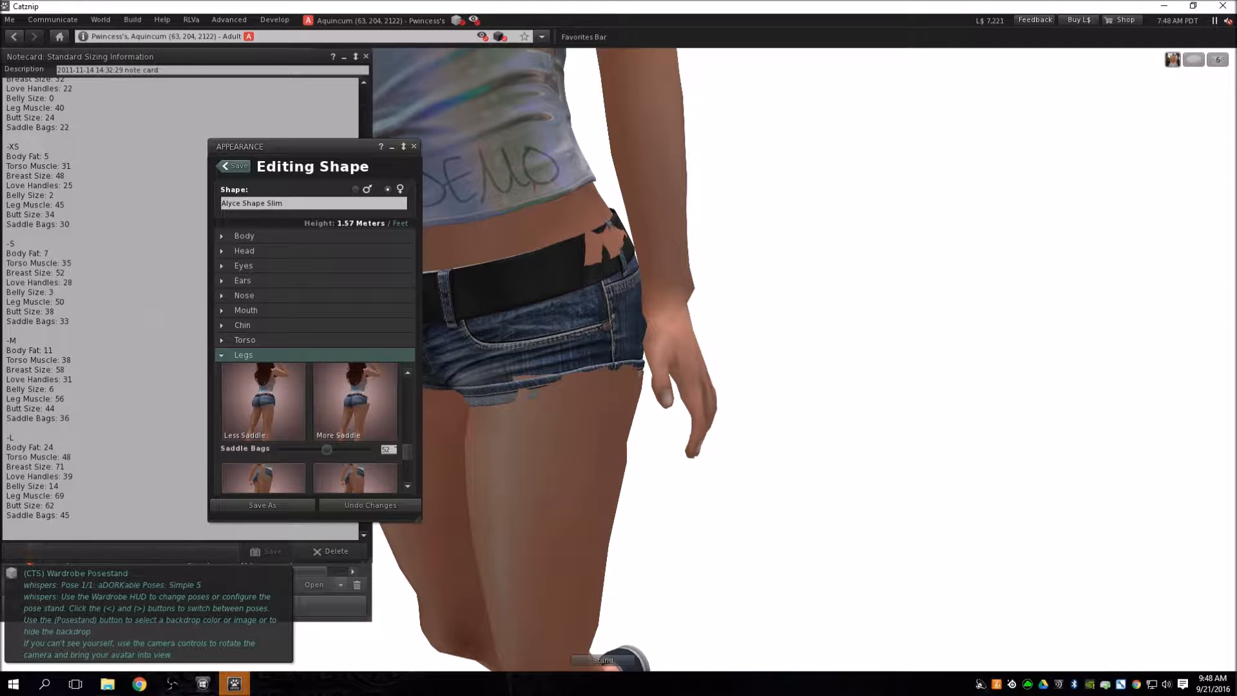
left_click_drag(326, 448, 311, 448)
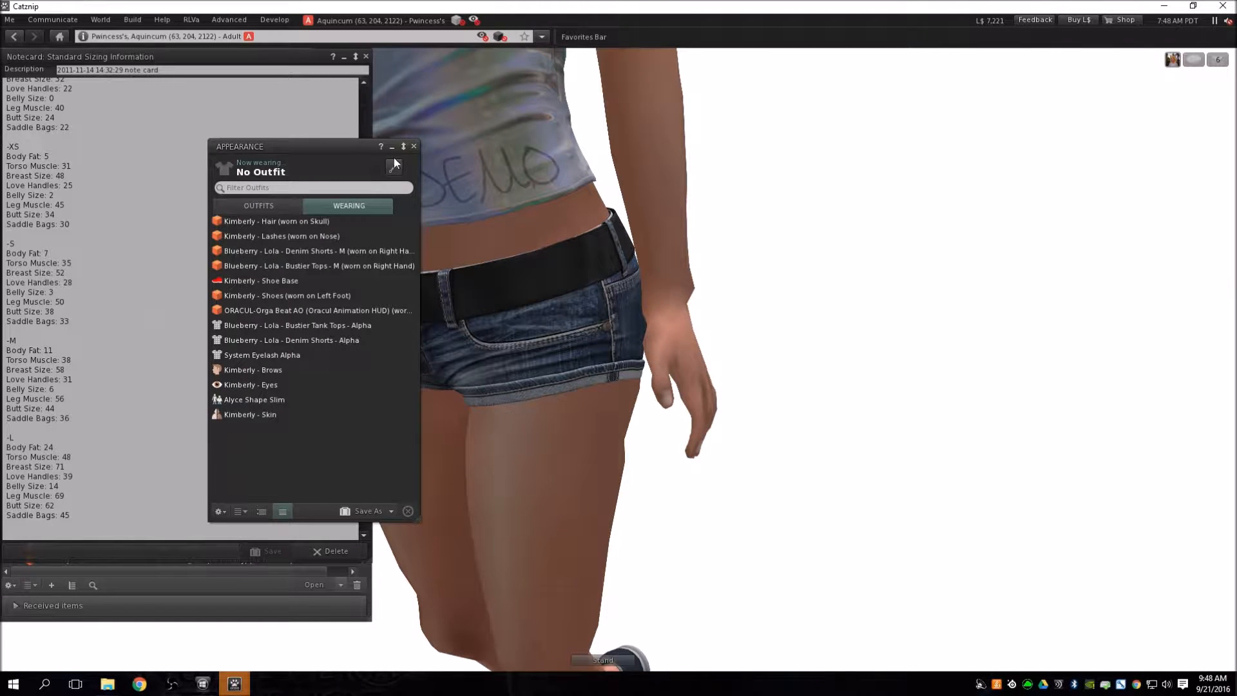
mouse_move(414, 146)
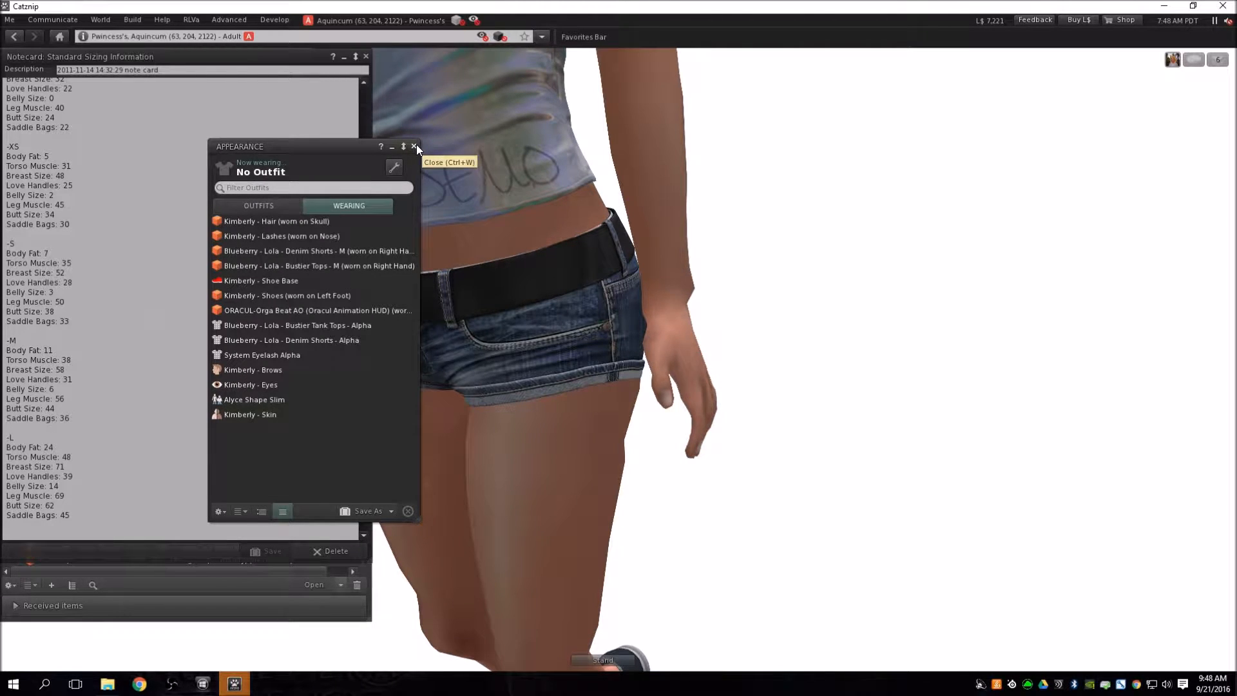
left_click(412, 147)
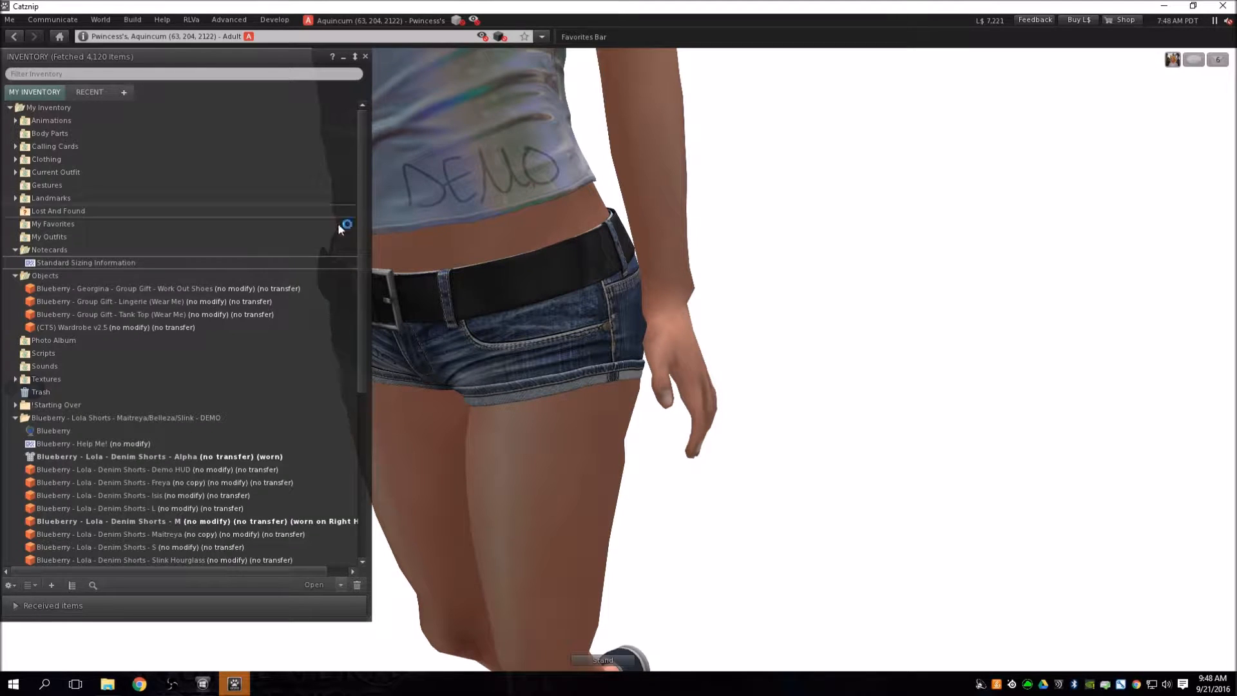
Attach the Denim Shorts - XXS demo to the avatar.
scroll("down", 3)
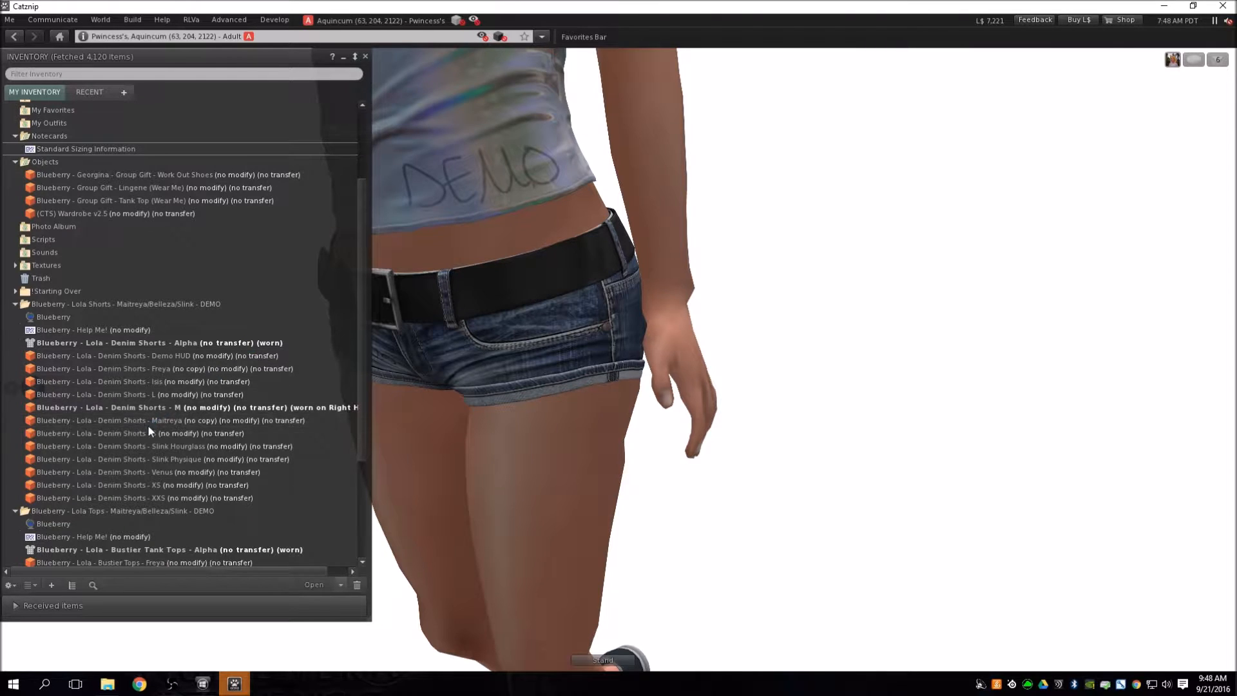
right_click(116, 497)
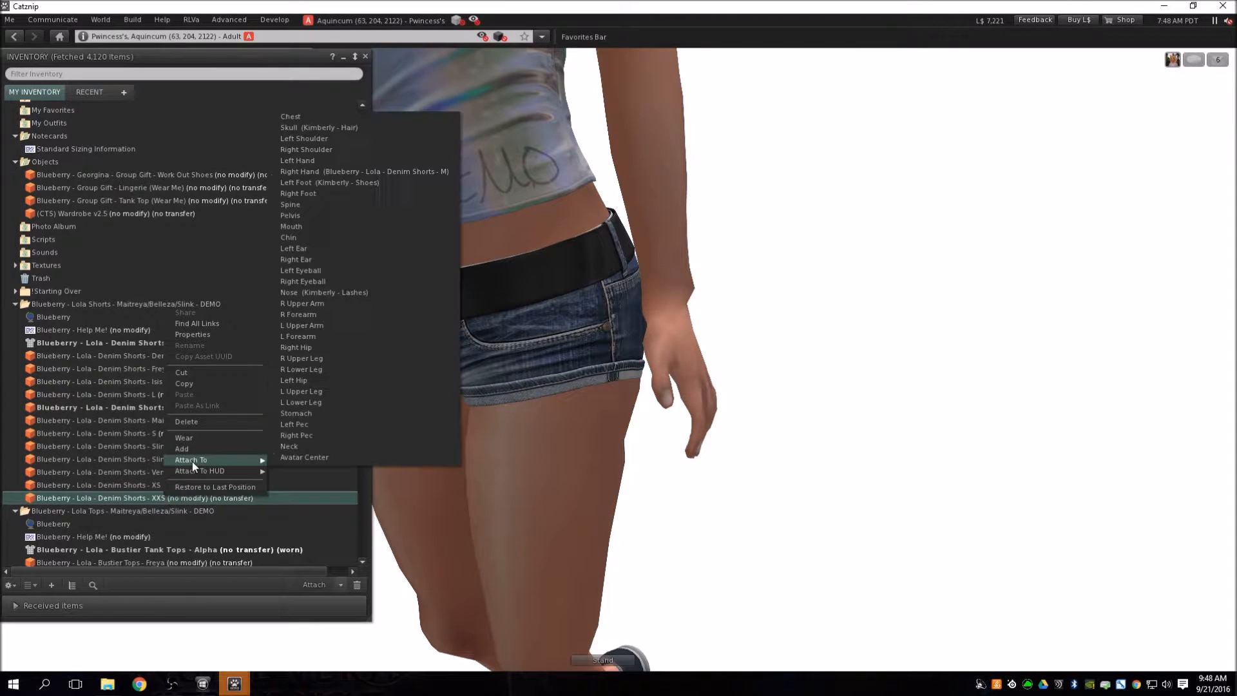
left_click(299, 172)
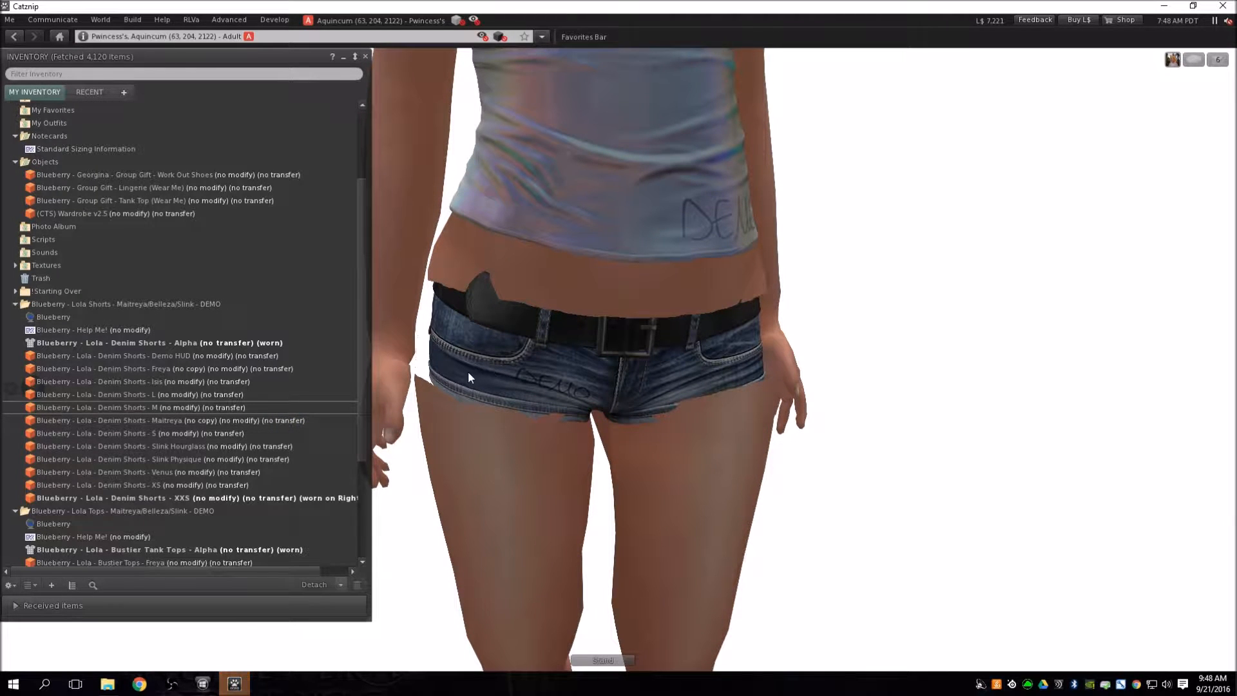
Review the female sizes in the notecard, then add the Denim Shorts - M without removing others.
double_click(87, 148)
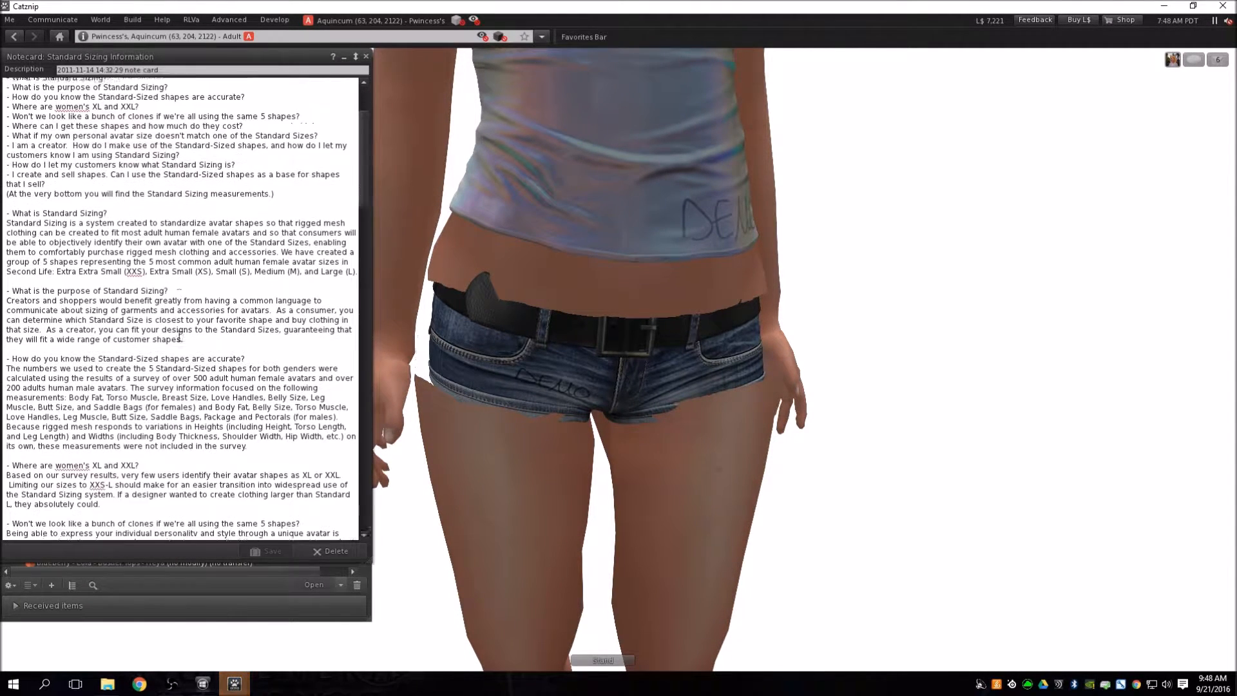
scroll("down", 3)
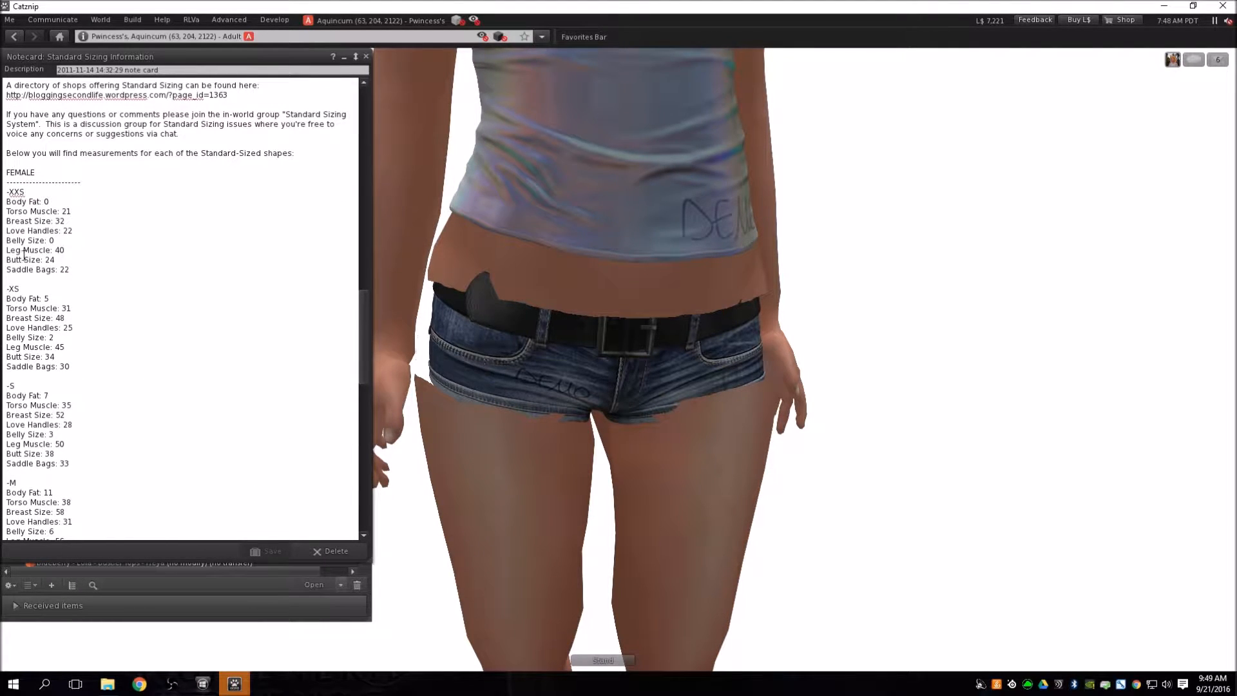
left_click_drag(6, 201, 68, 269)
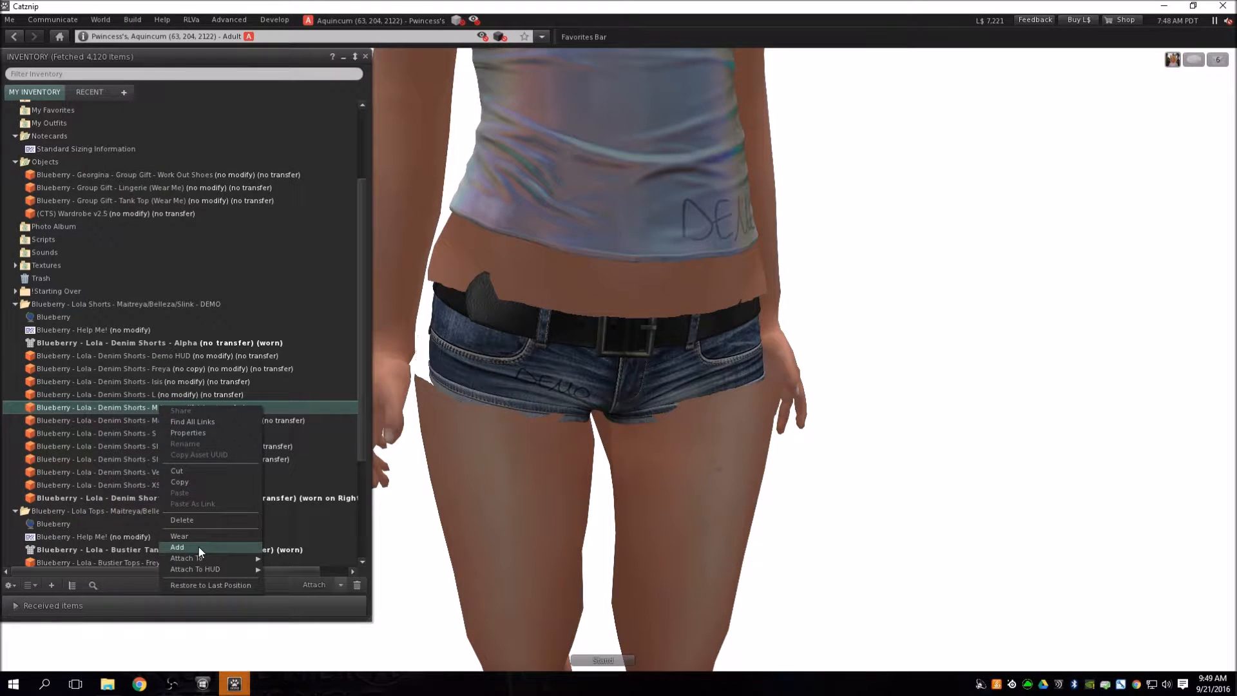
left_click(177, 546)
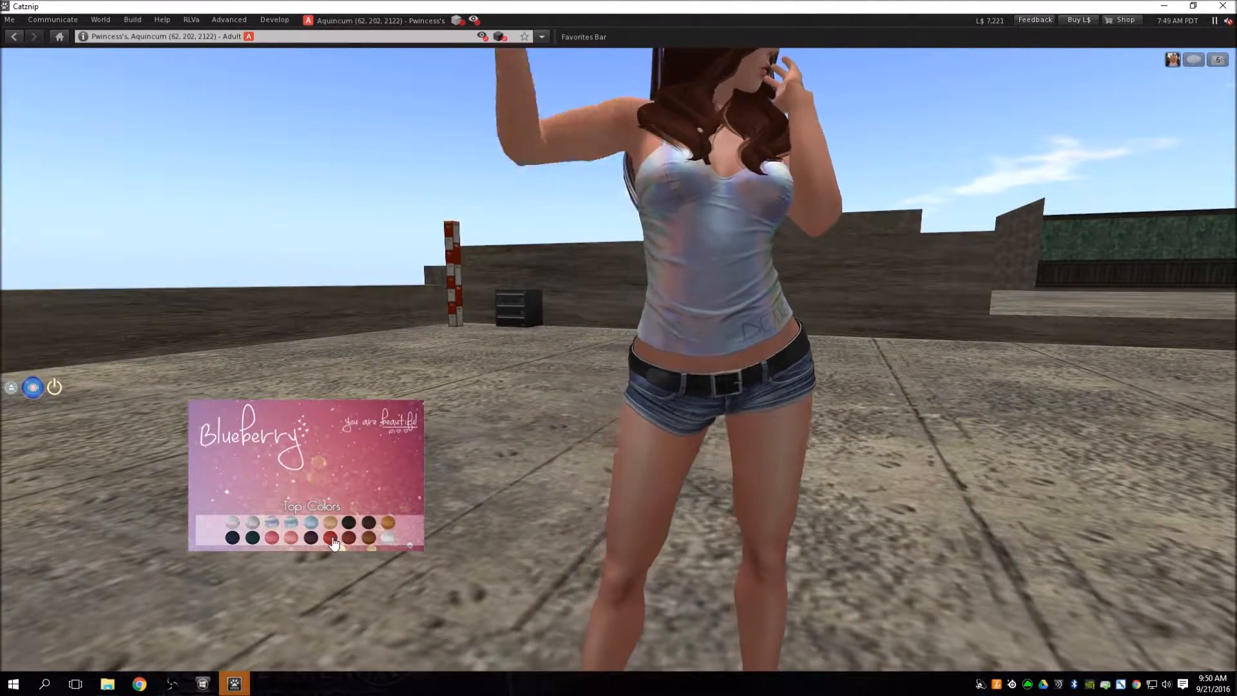
Recolour the tank top via HUD swatches: red, white, light blue, grey and pink.
left_click(328, 538)
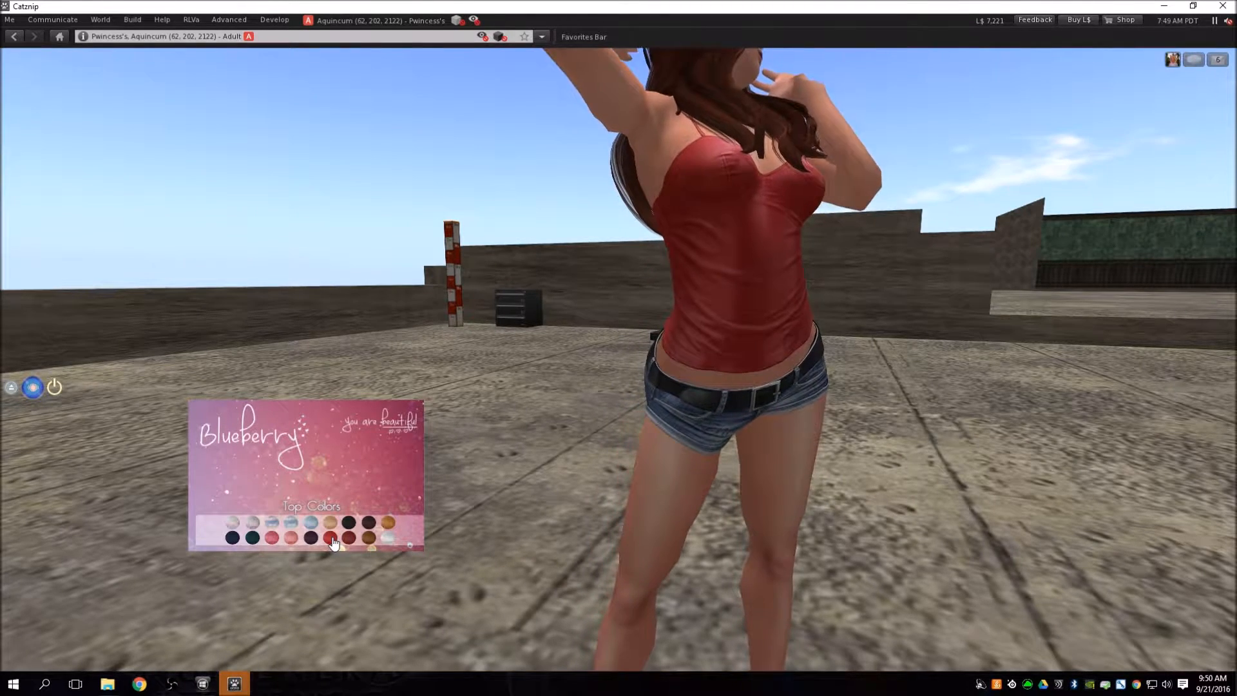
left_click(268, 538)
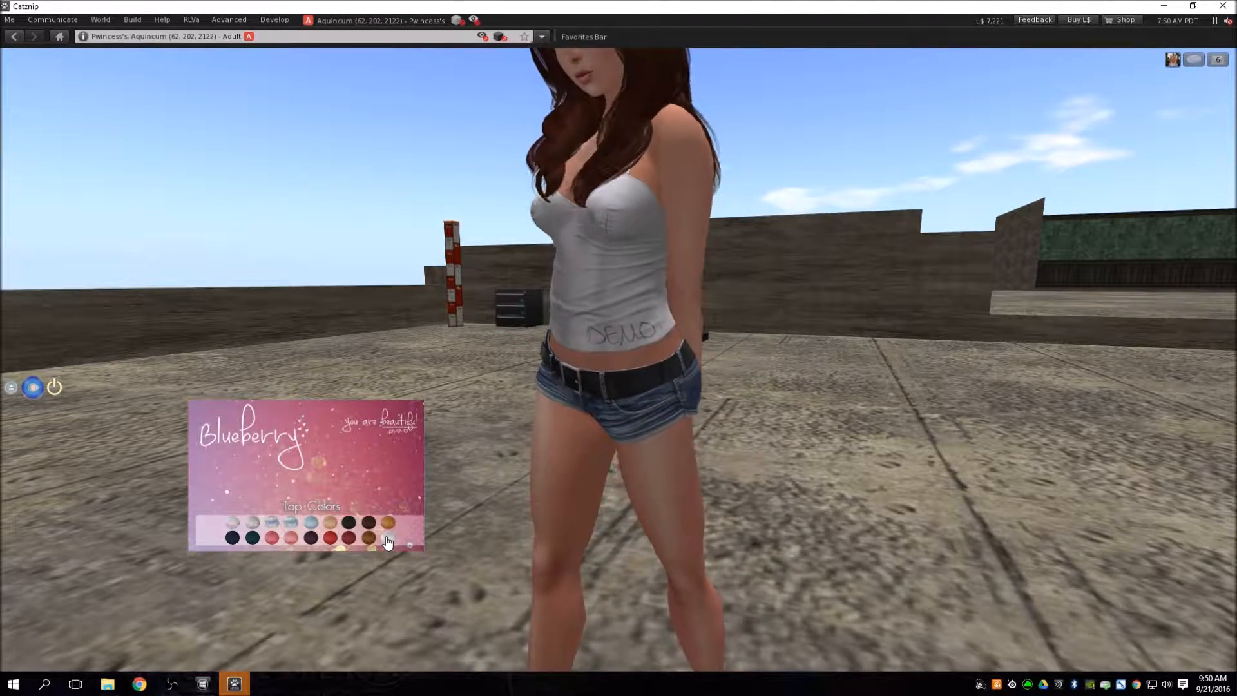
left_click(310, 527)
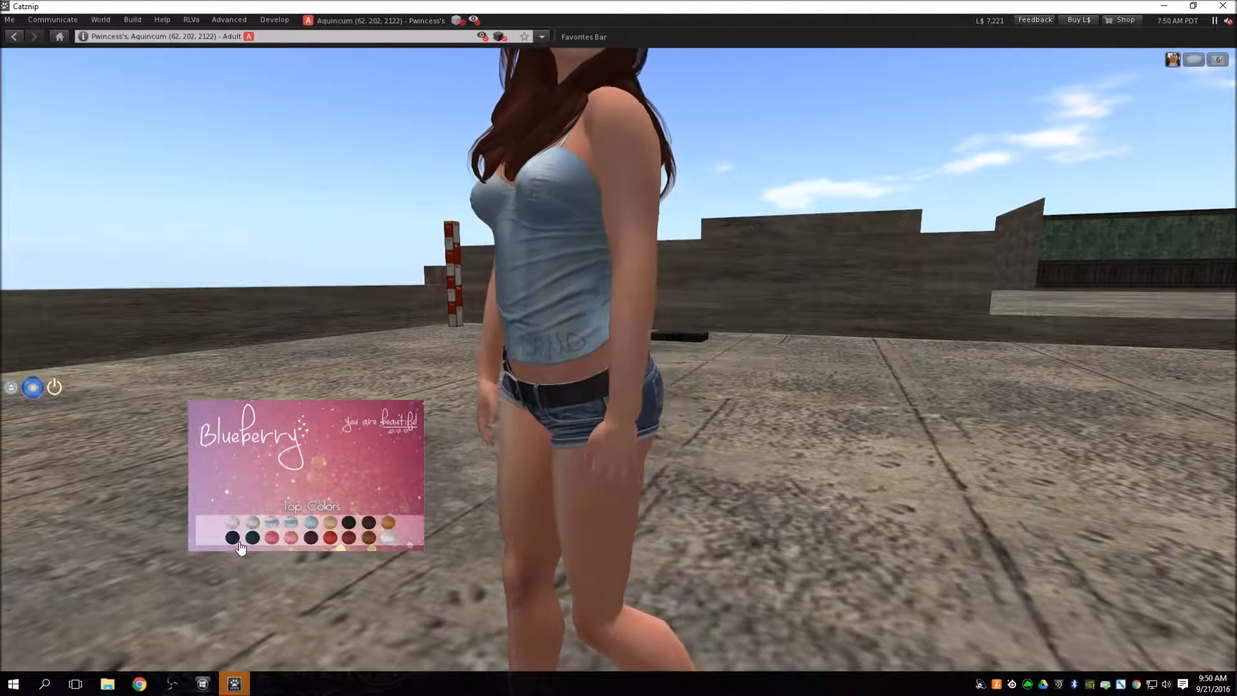
left_click(245, 537)
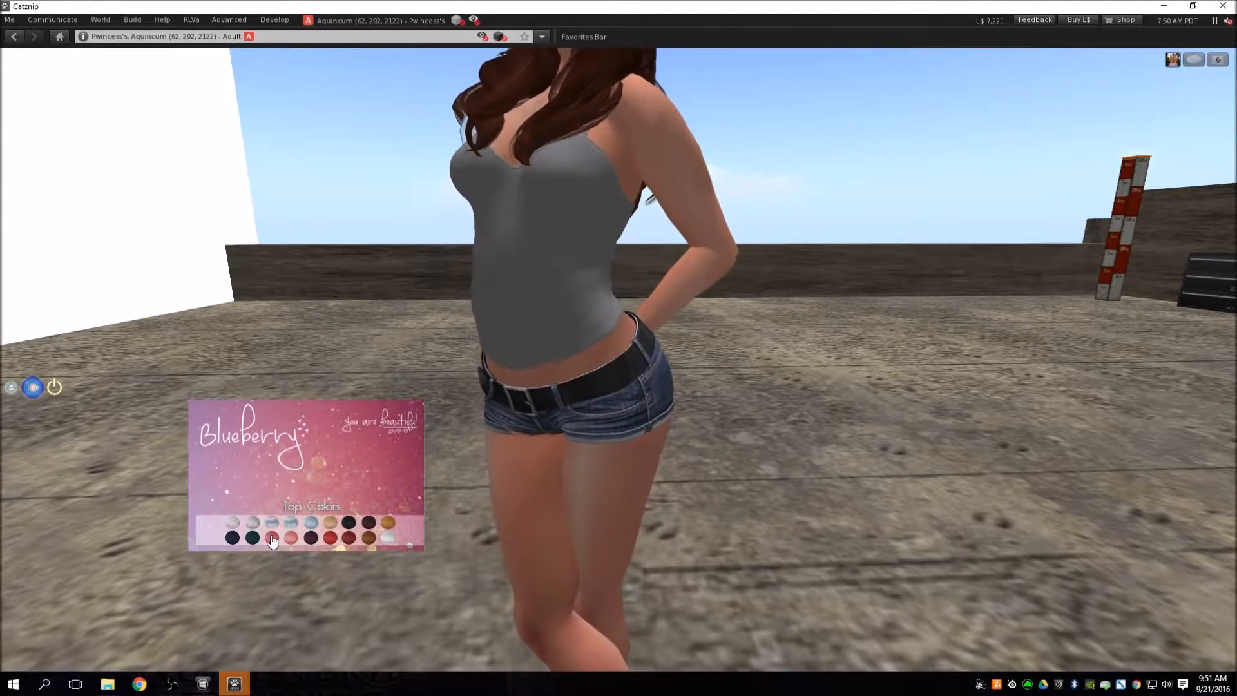
left_click(262, 538)
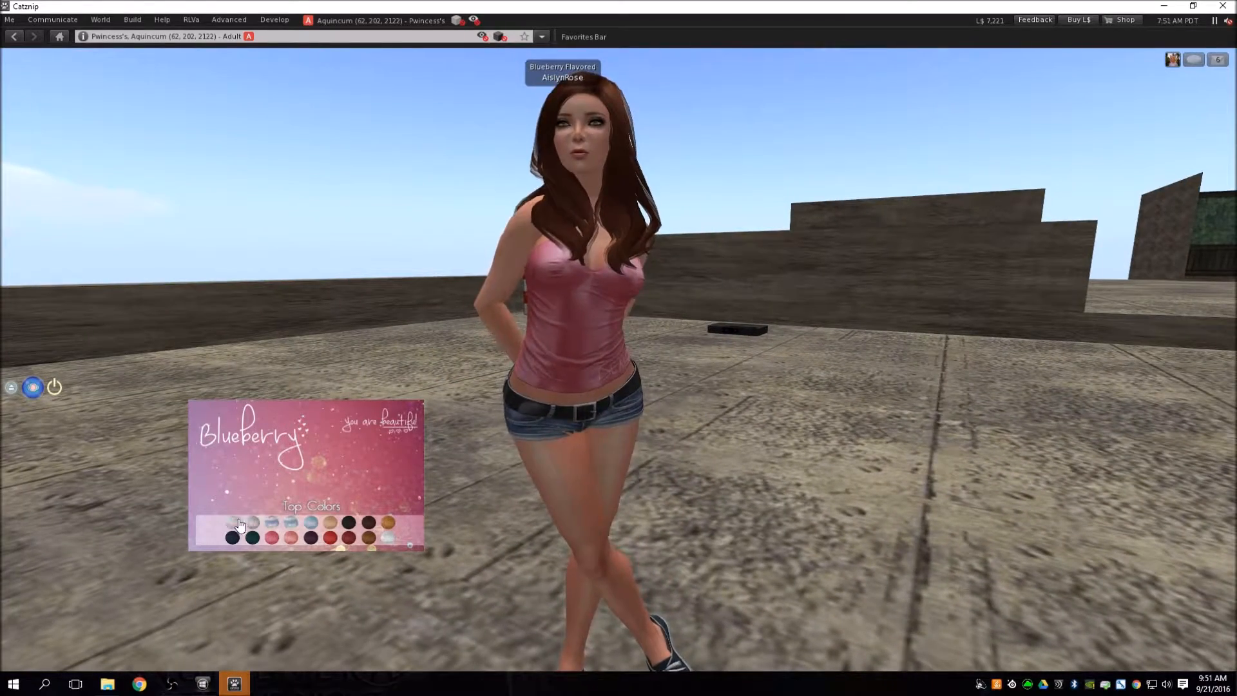
left_click(232, 523)
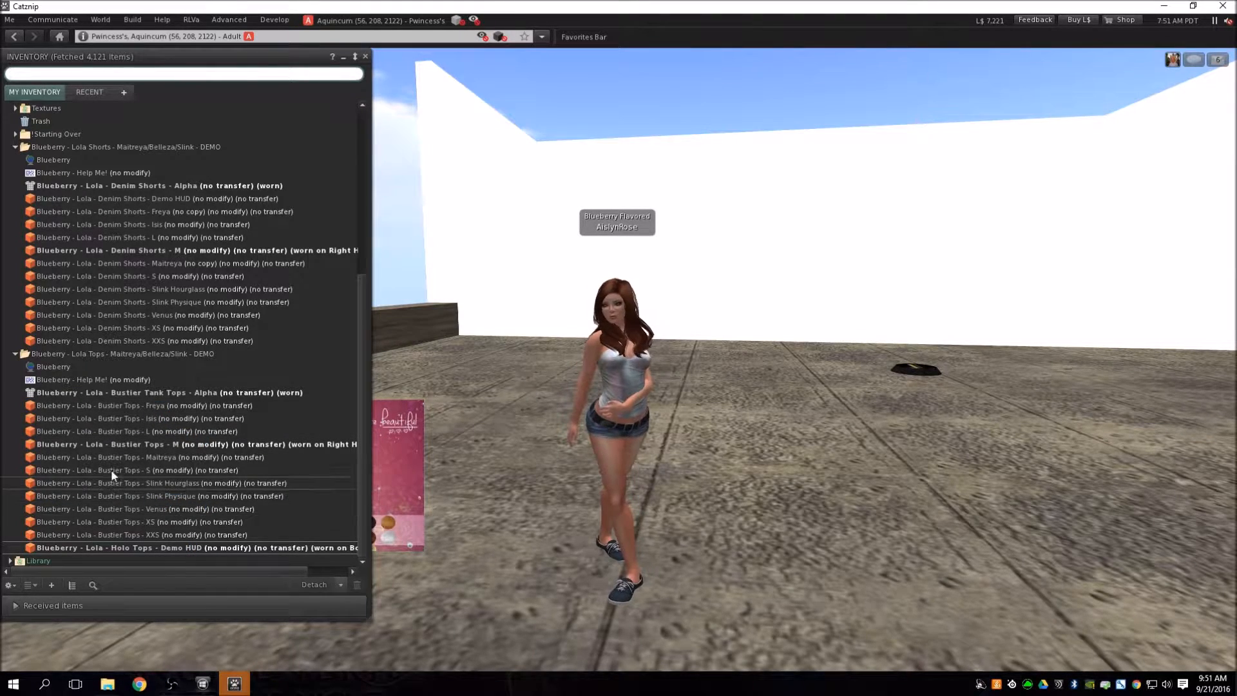
Select the S size bustier top item in the Lola Tops demo folder.
left_click(115, 456)
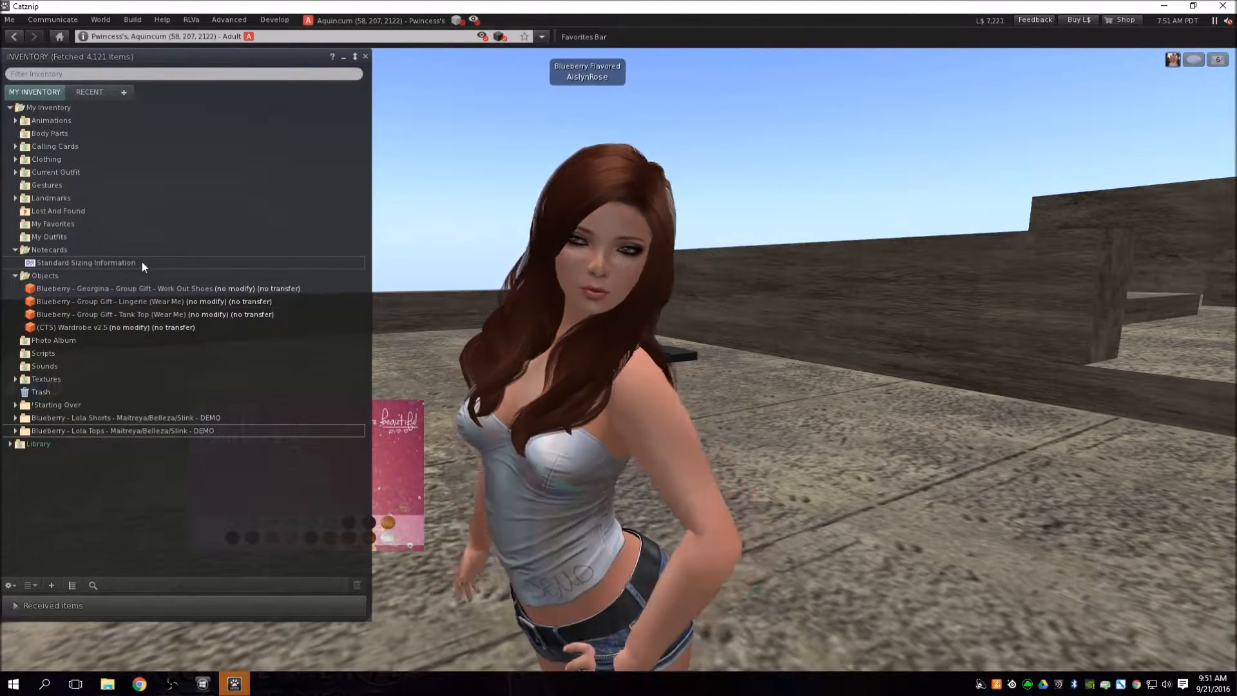
Read the Standard Sizing Information notecard down to the FEMALE measurements.
double_click(87, 263)
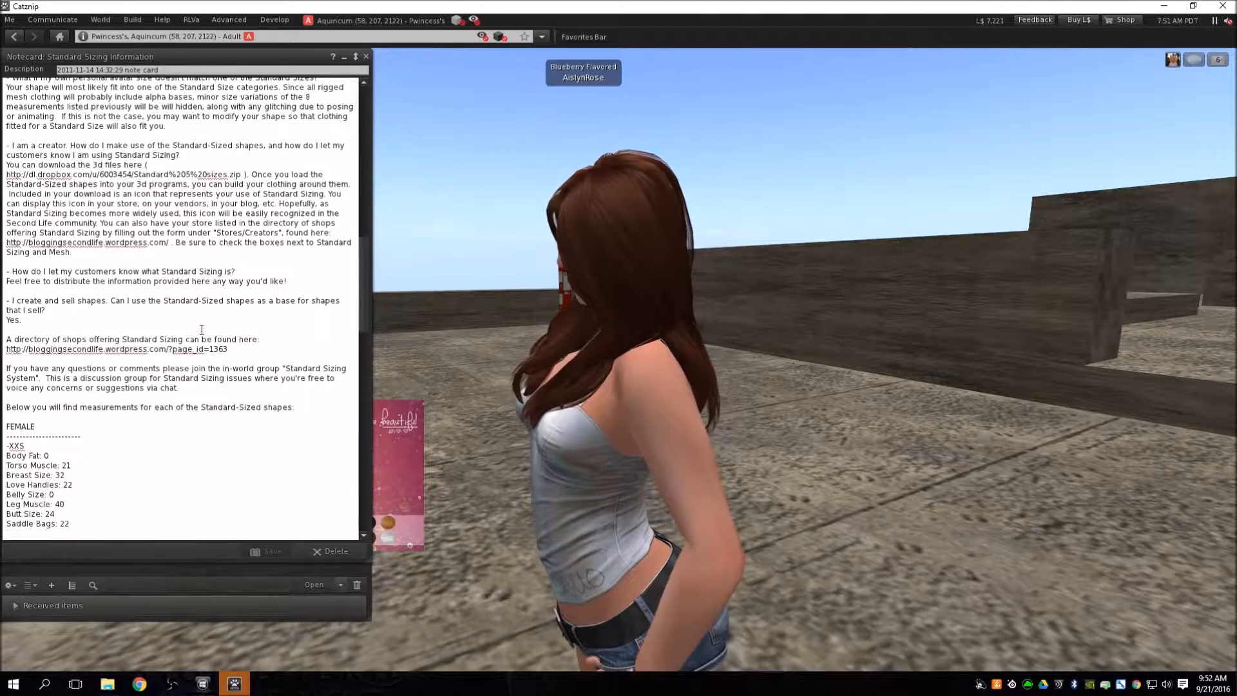
scroll("down", 3)
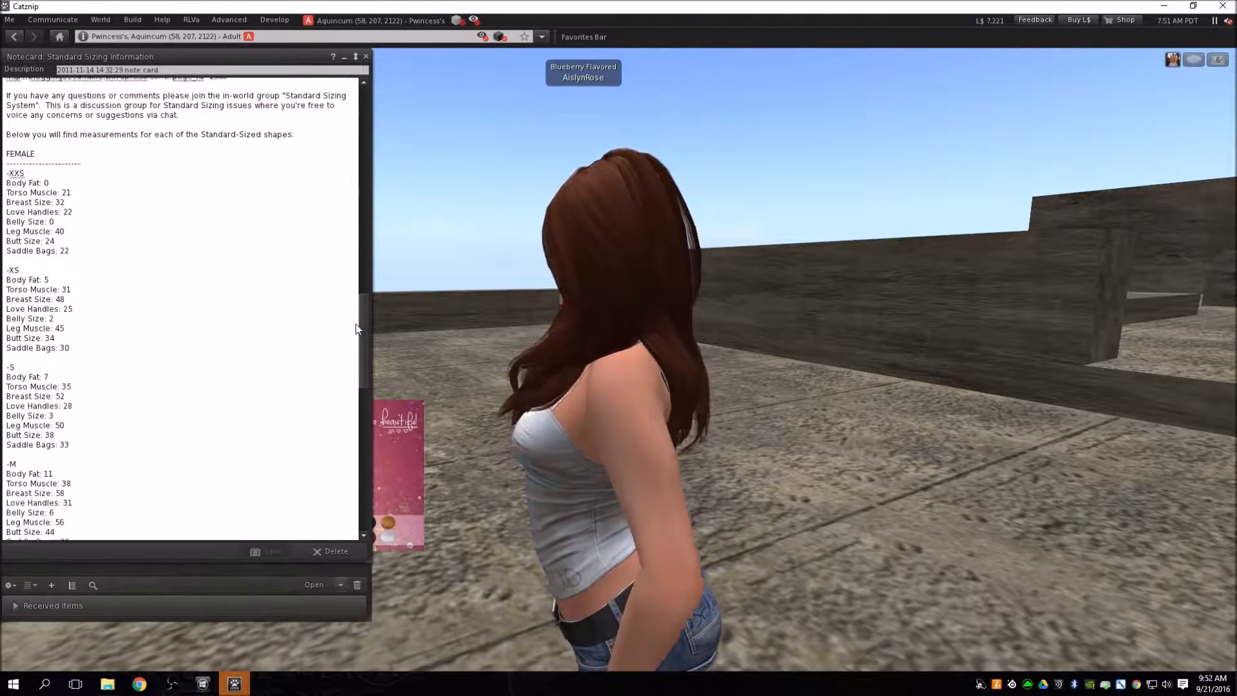
scroll("down", 3)
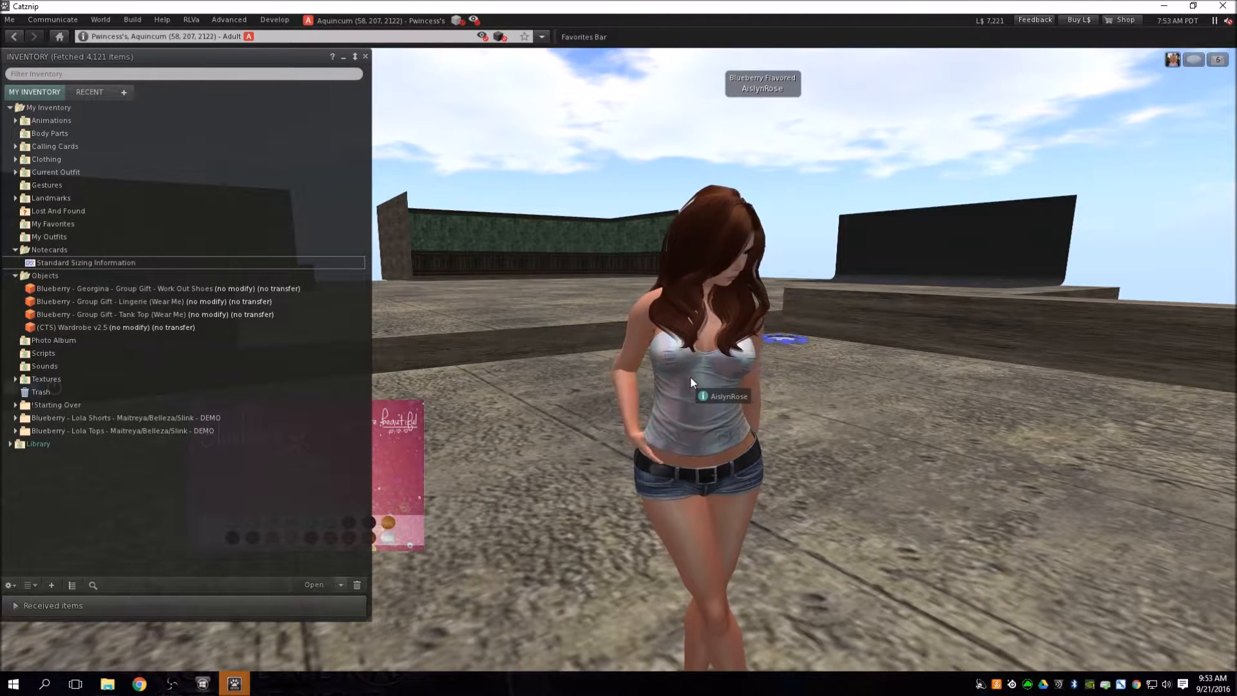
Reopen the Standard Sizing notecard and scroll through the female XXS to L sizes.
double_click(88, 262)
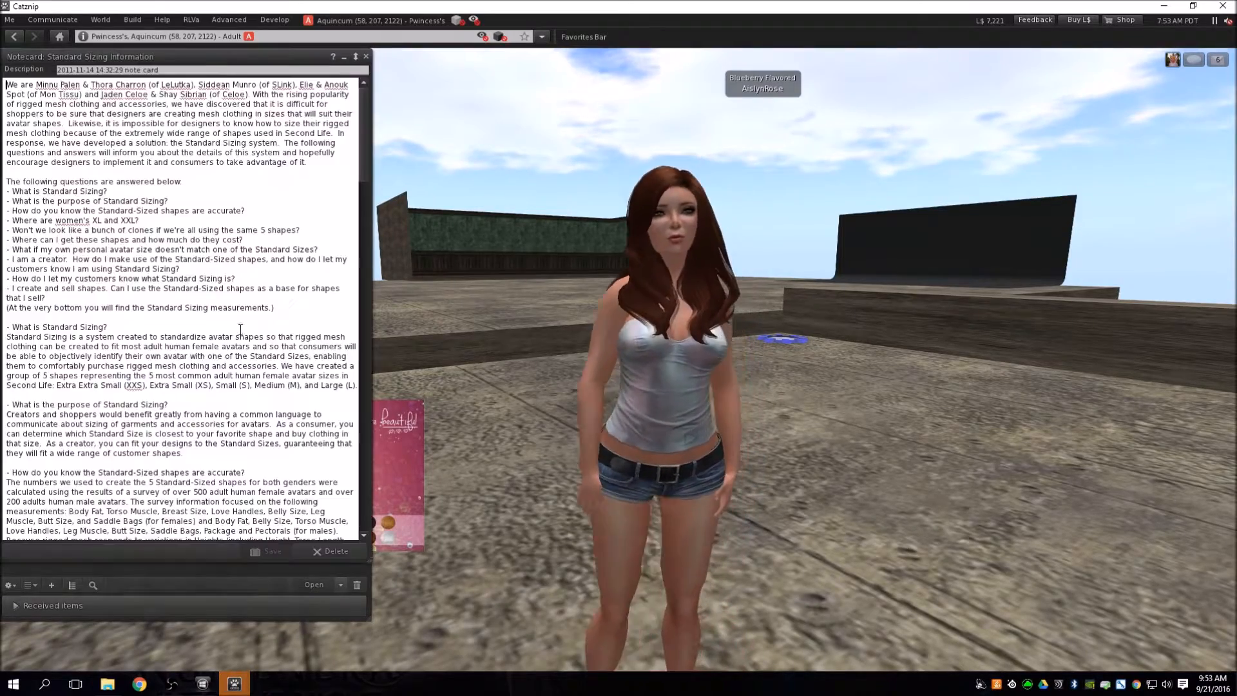
scroll("down", 3)
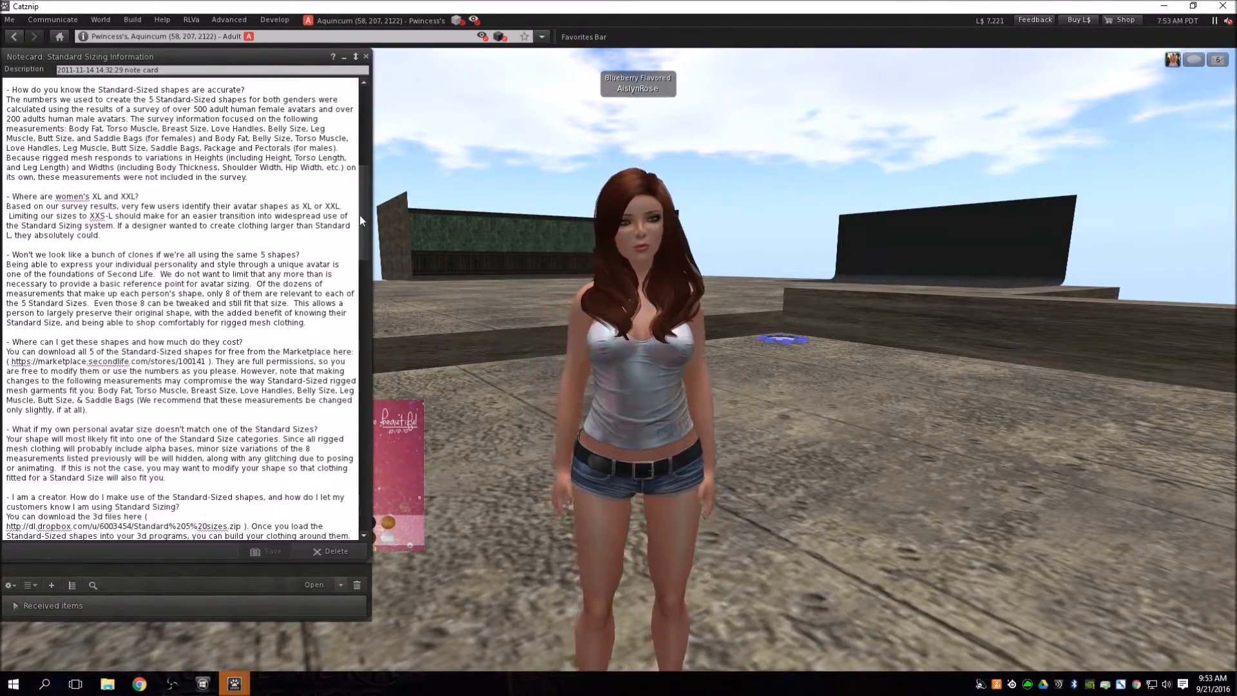
scroll("down", 3)
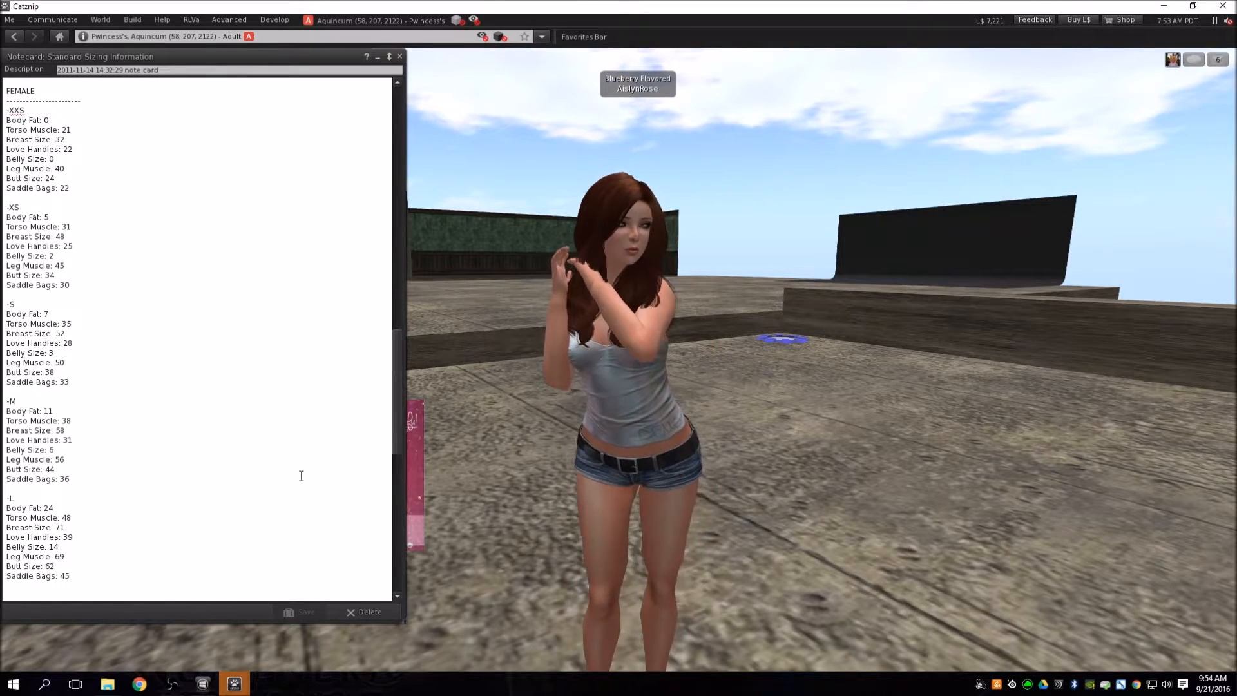
scroll("down", 3)
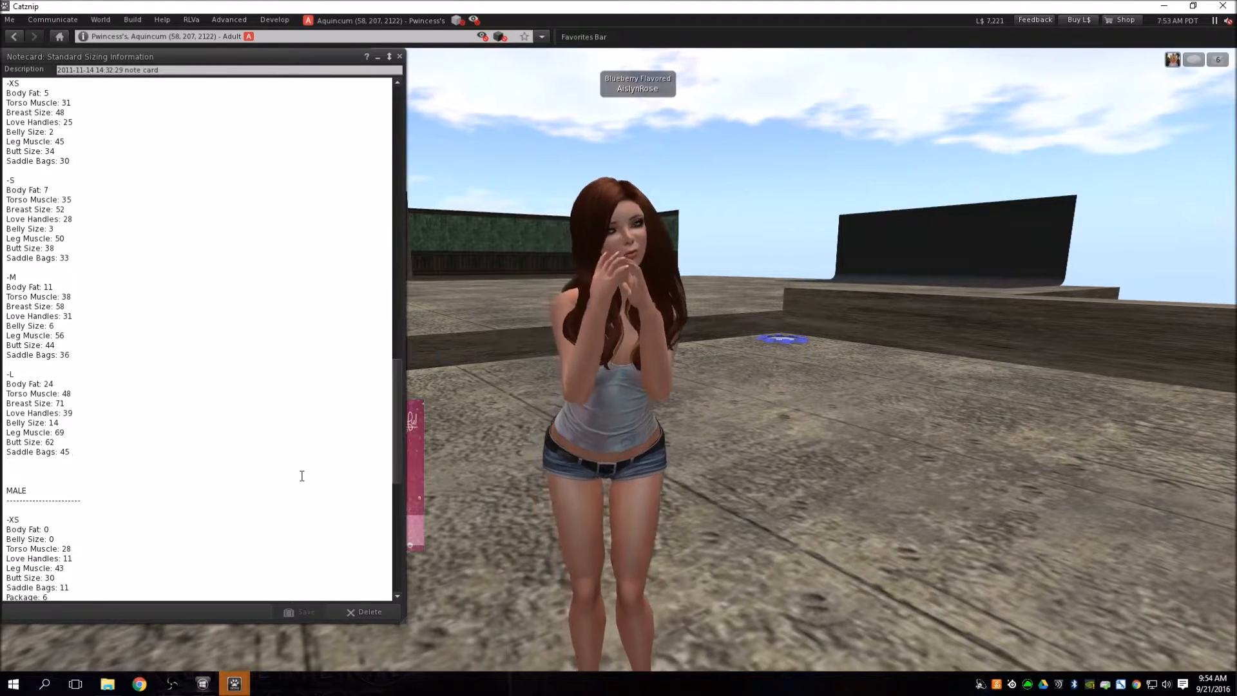